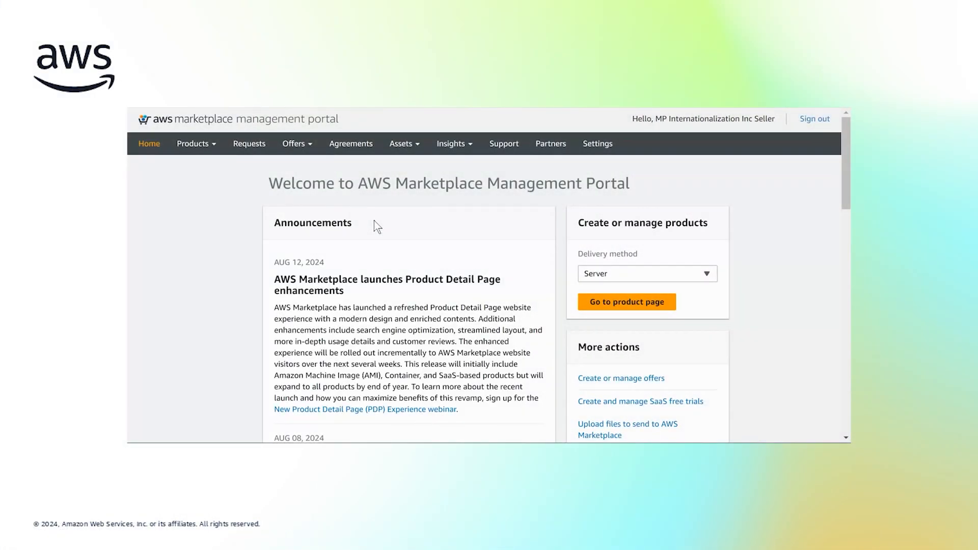
mouse_move(504, 232)
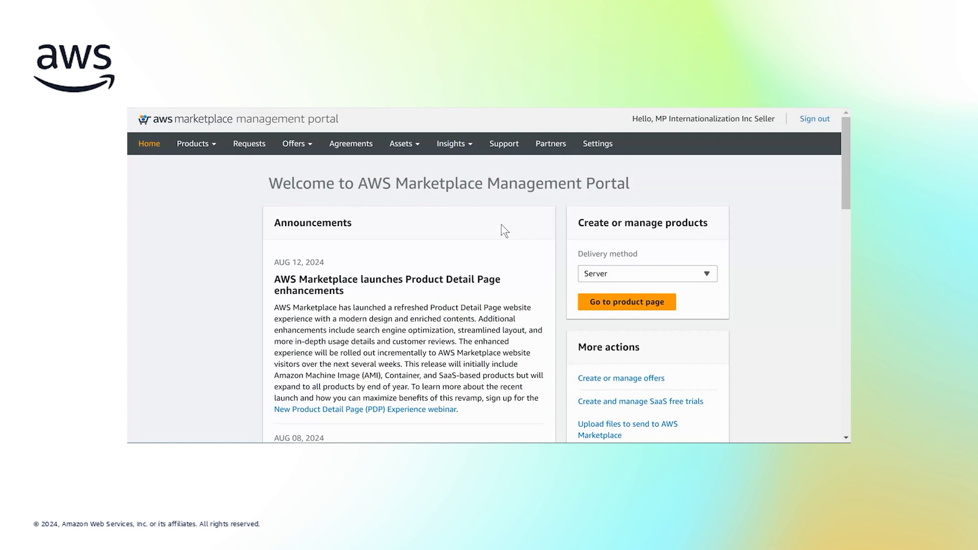
mouse_move(552, 223)
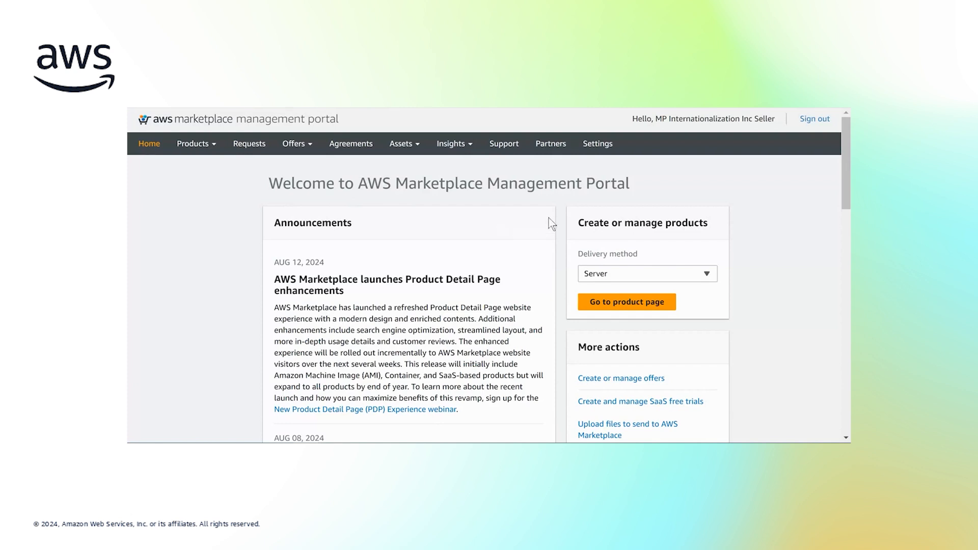
mouse_move(596, 135)
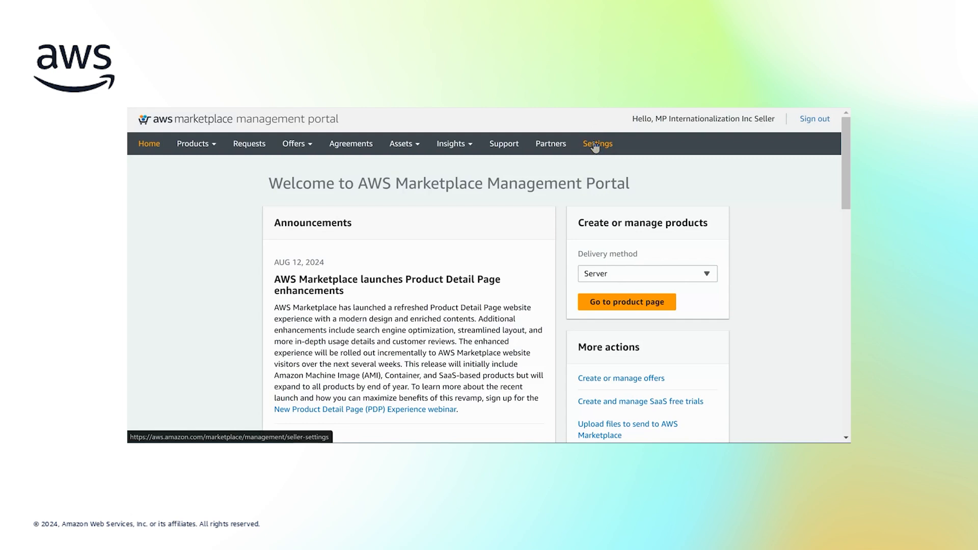
- Review the account's Payment information, including bank accounts and tax information, under Settings
click(597, 143)
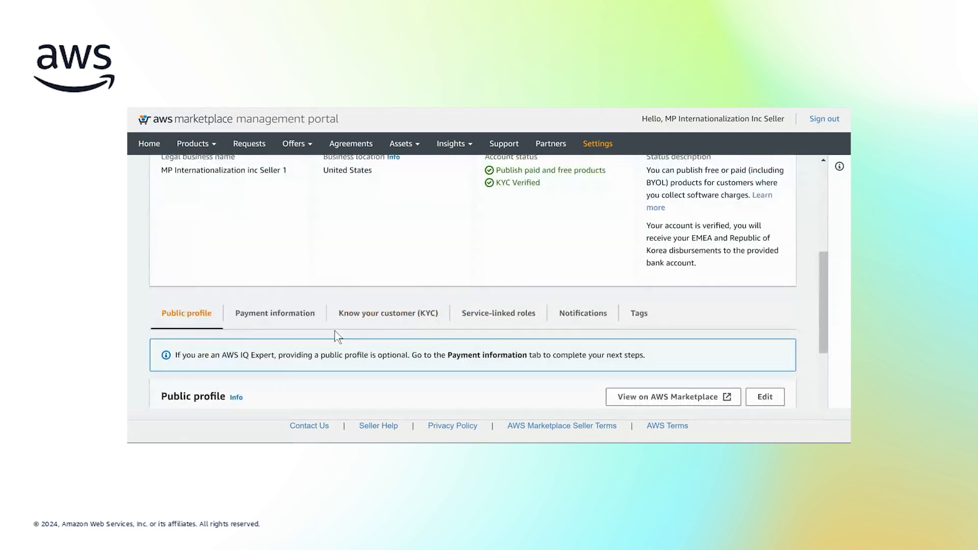
click(274, 313)
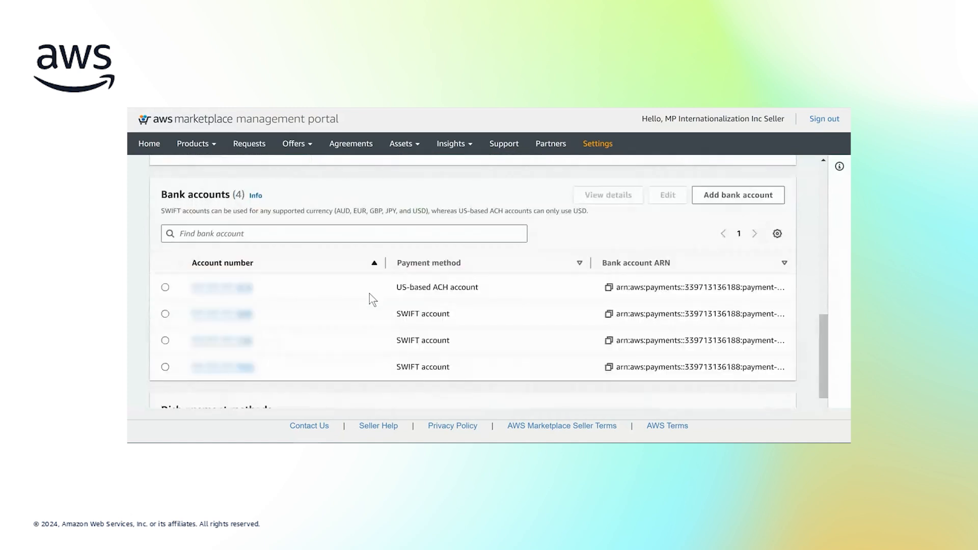
scroll(down, 3)
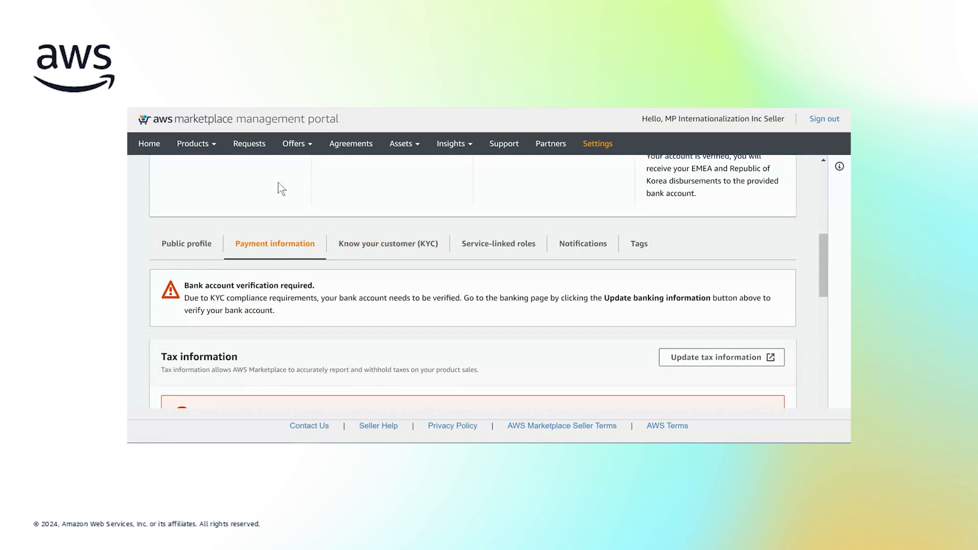
mouse_move(302, 191)
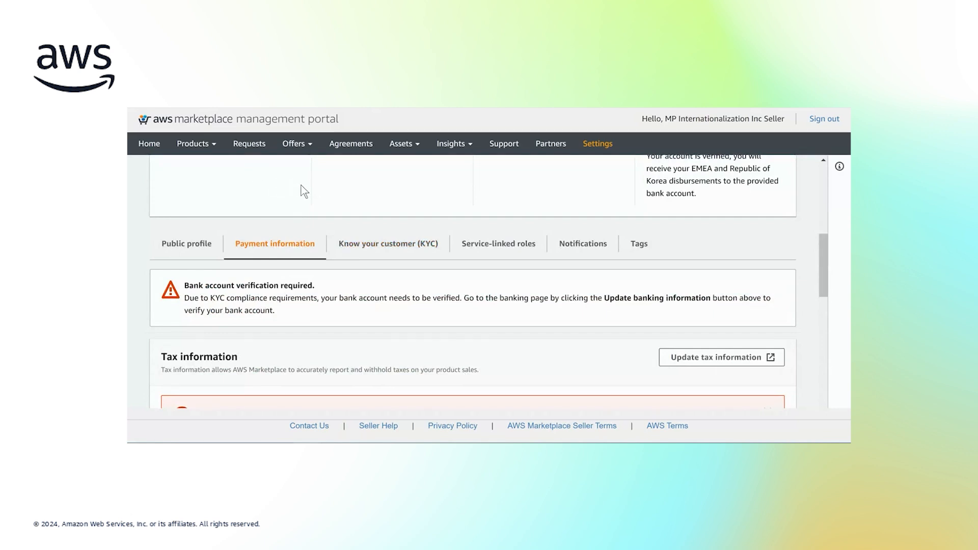
mouse_move(297, 173)
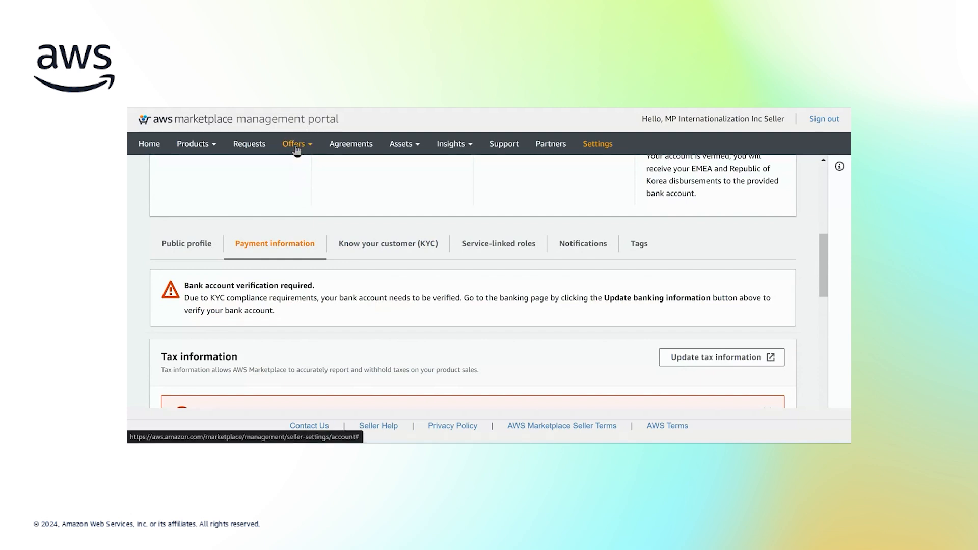
- From Offers > Private offers, start creating a new private offer
click(297, 143)
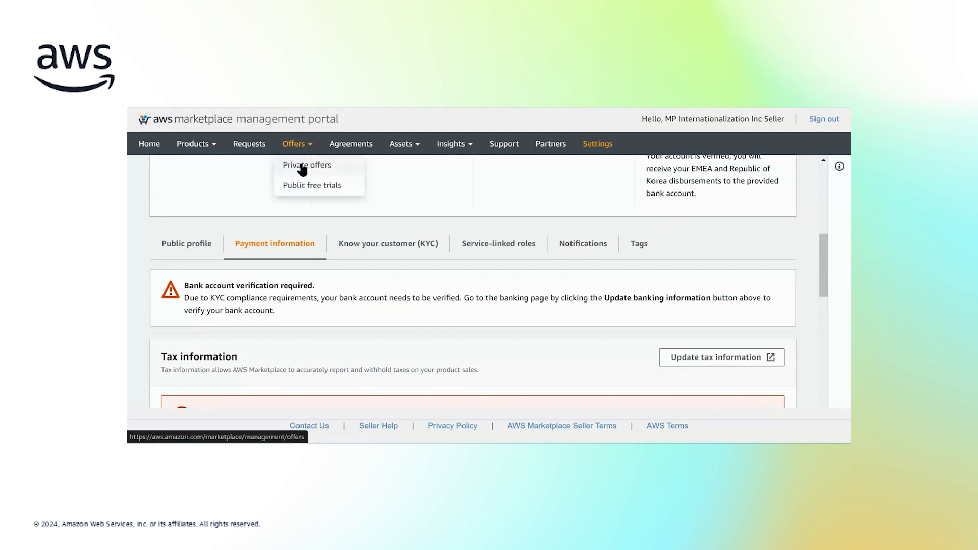
click(306, 165)
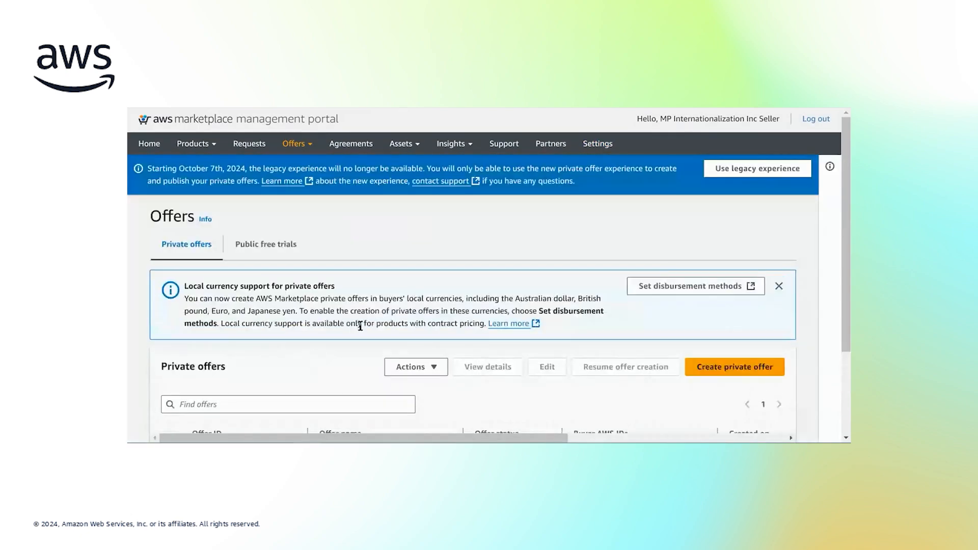
scroll(down, 3)
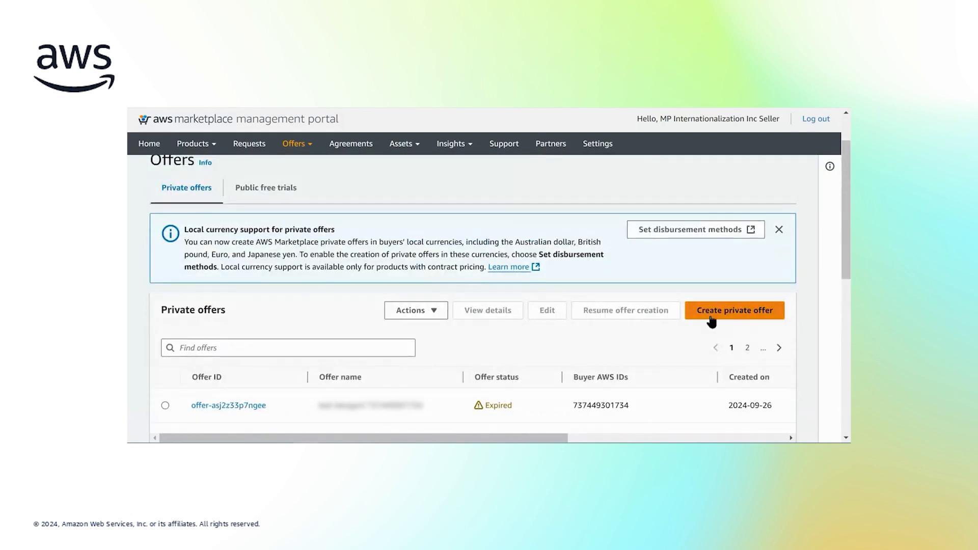
click(735, 309)
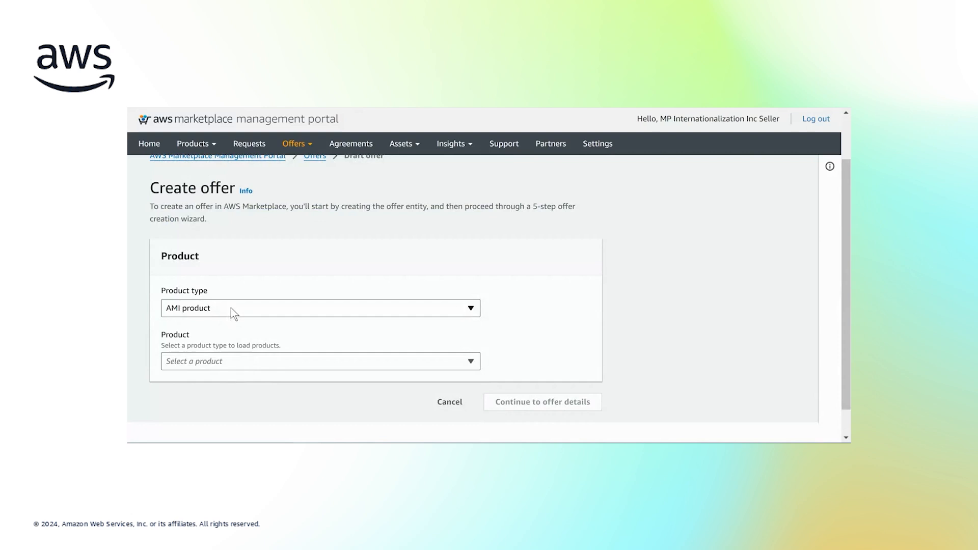
- Choose SaaS product as the product type, pick the product and continue to offer details
click(320, 308)
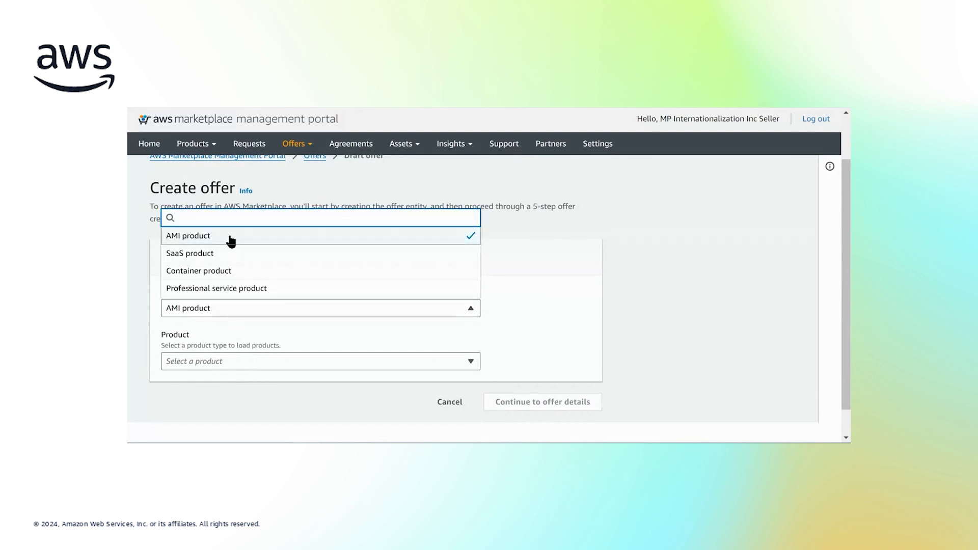
click(190, 252)
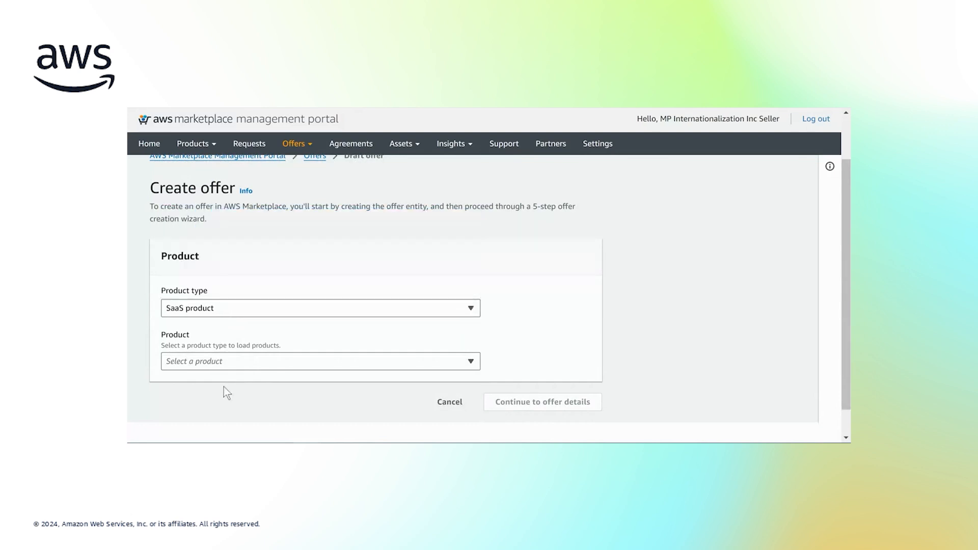
click(320, 361)
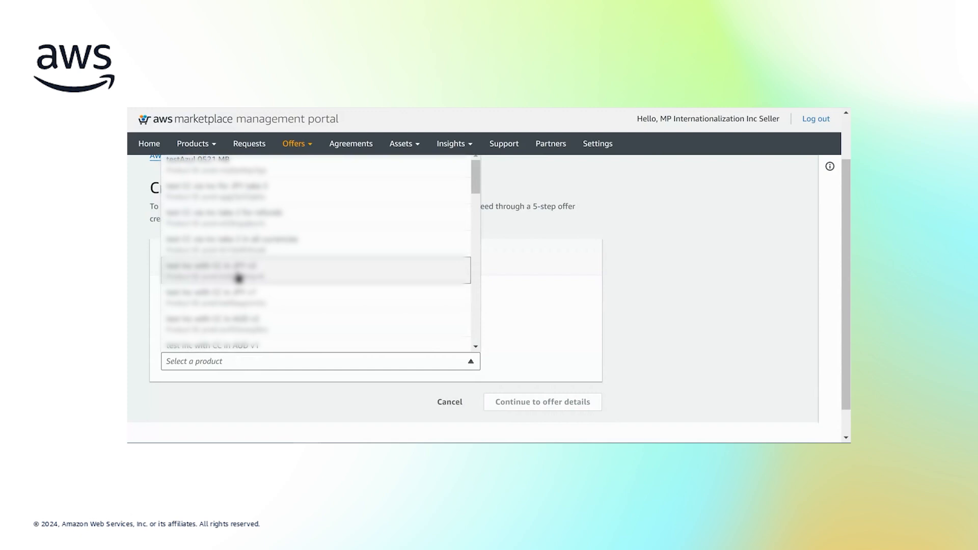
click(238, 278)
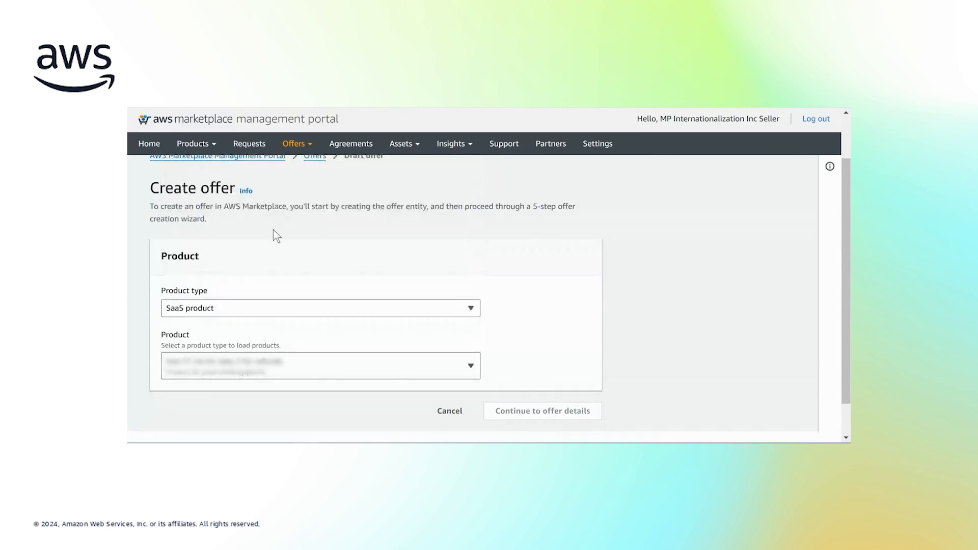
click(543, 411)
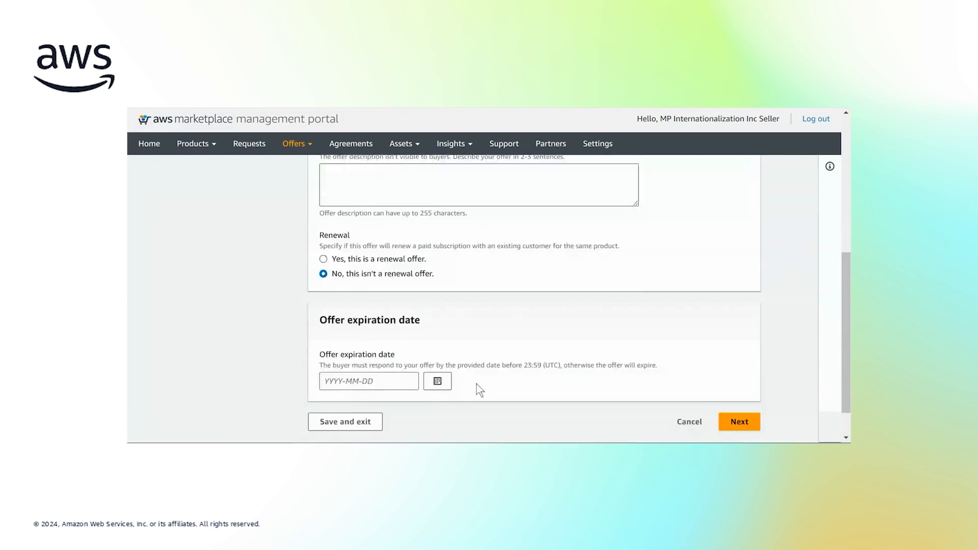
- Set the offer expiration date to 30 September 2024
click(437, 381)
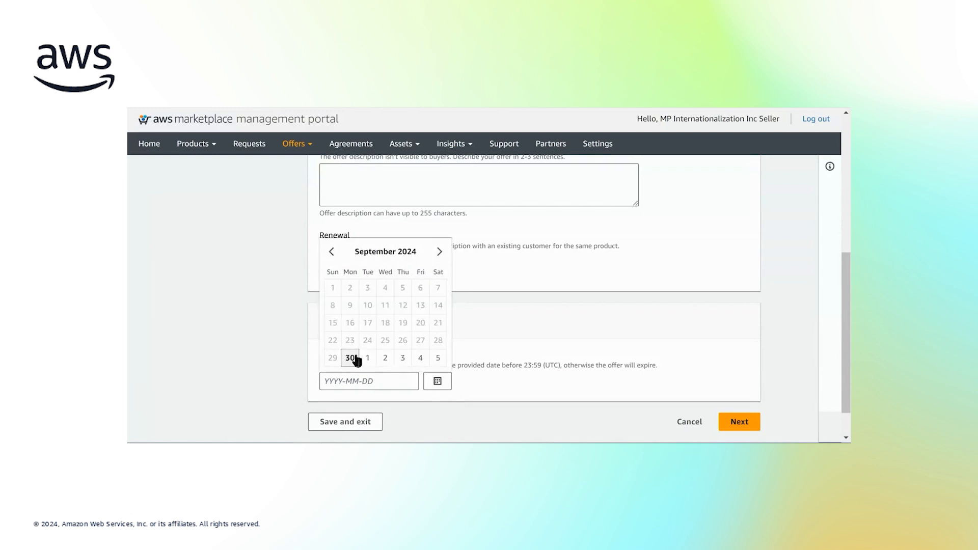
click(349, 358)
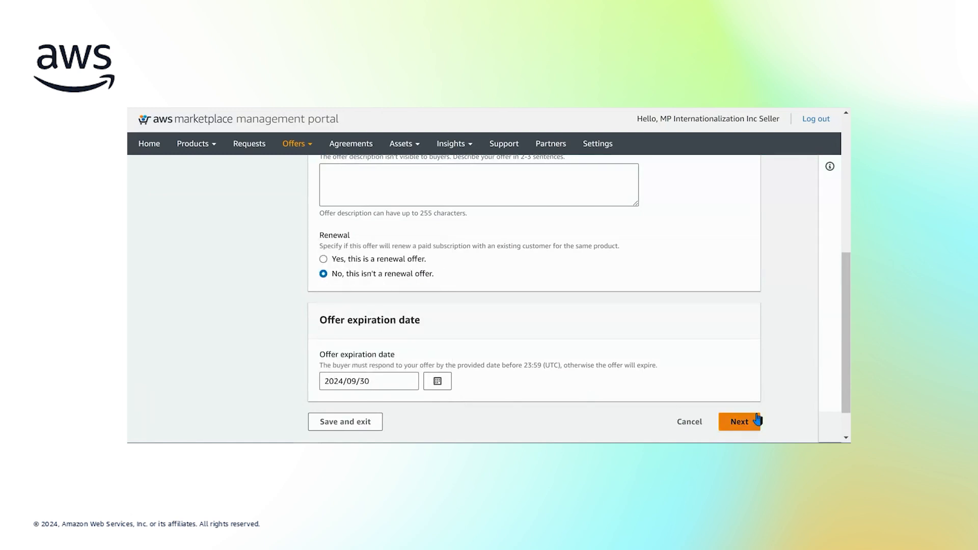
click(740, 422)
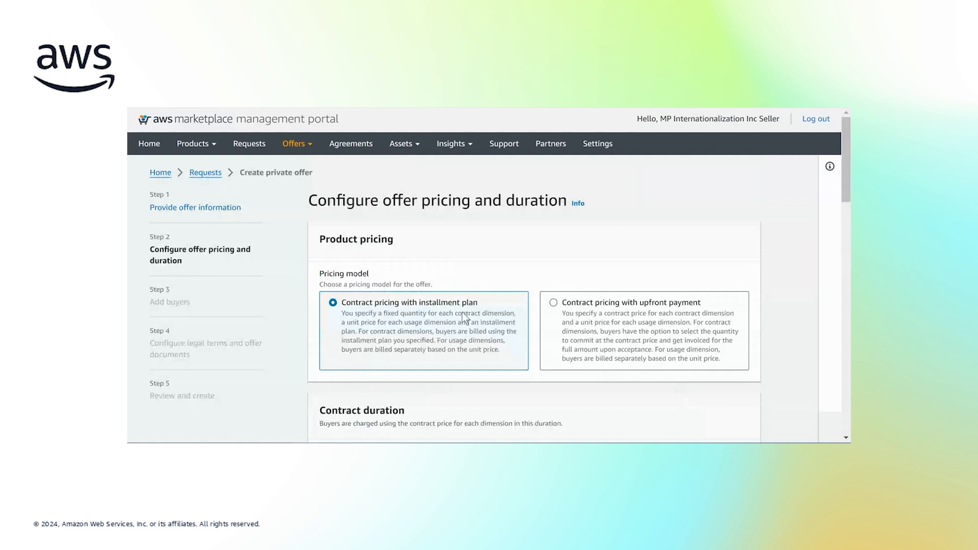
scroll(down, 3)
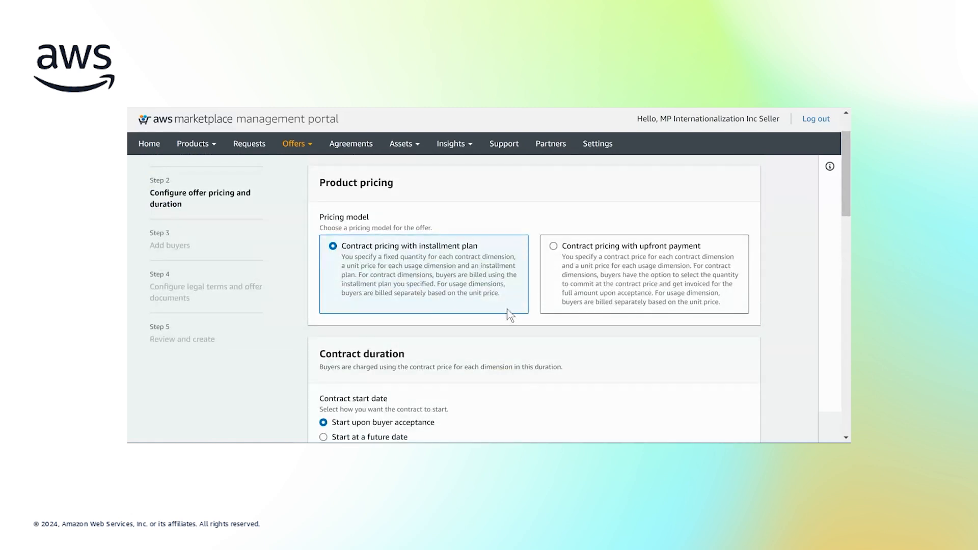
mouse_move(556, 267)
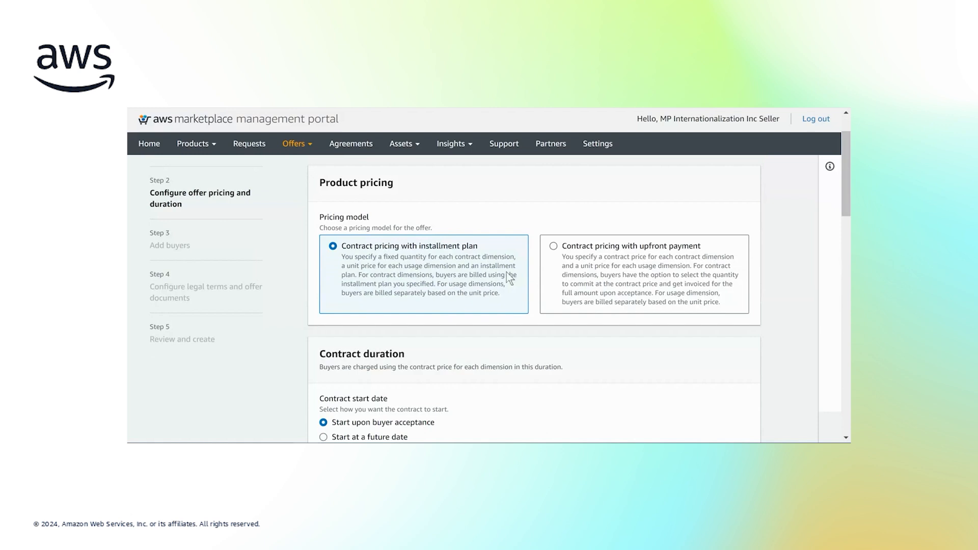
mouse_move(490, 276)
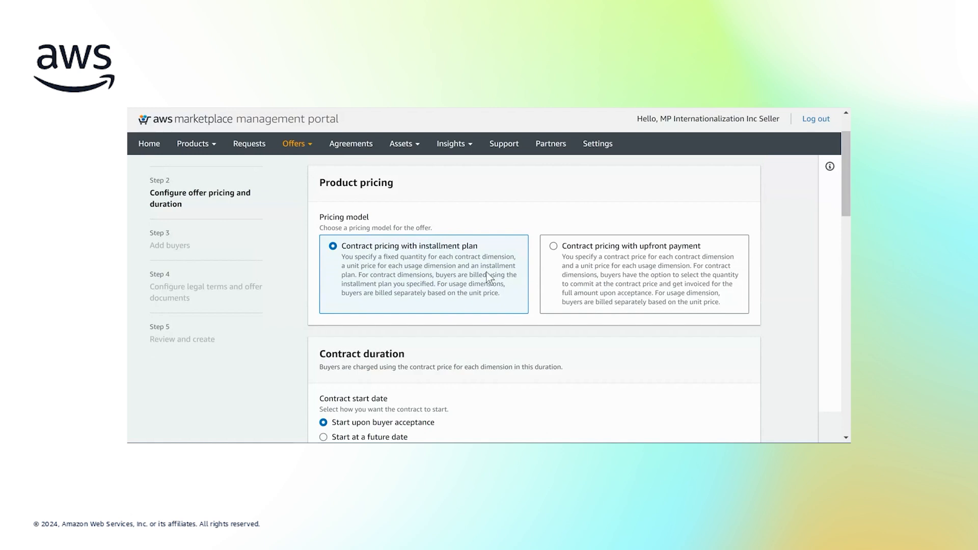
scroll(down, 3)
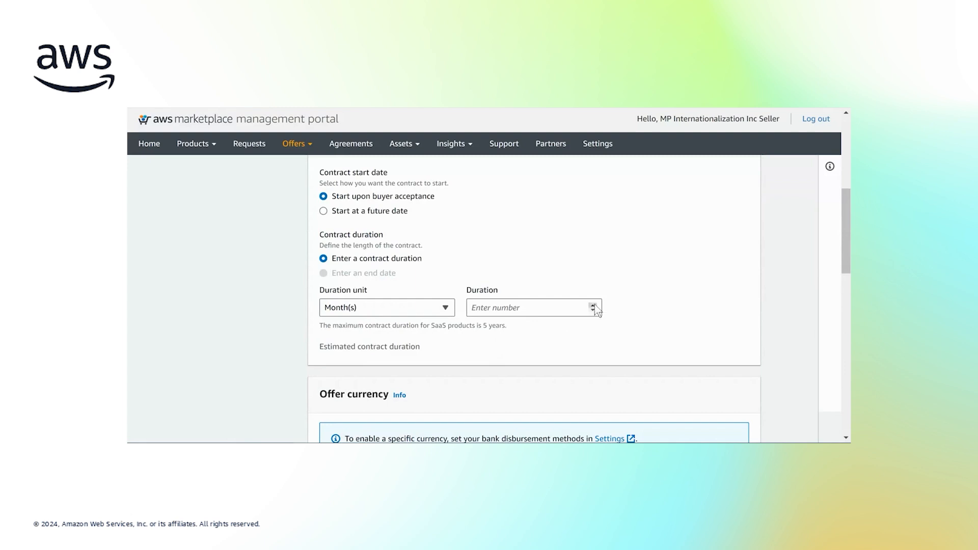
click(530, 308)
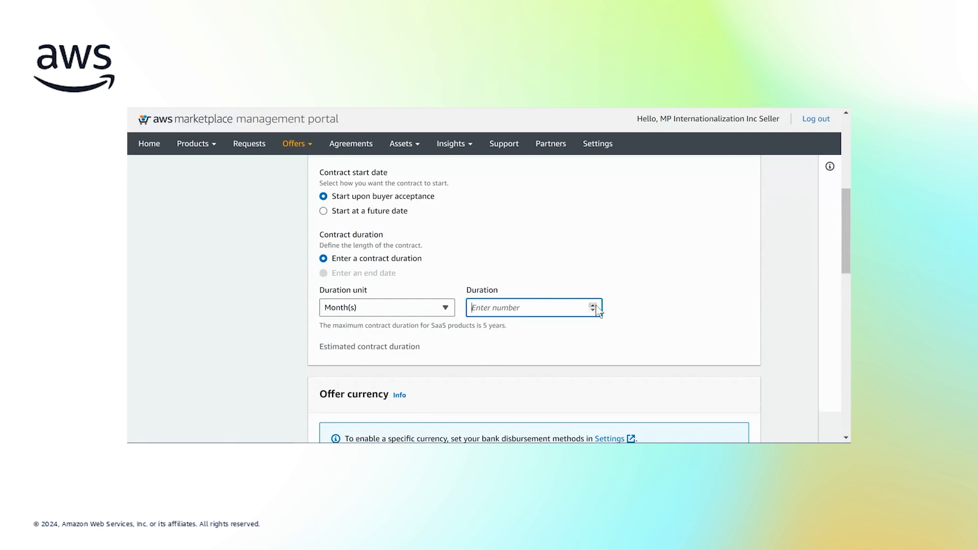
text(2)
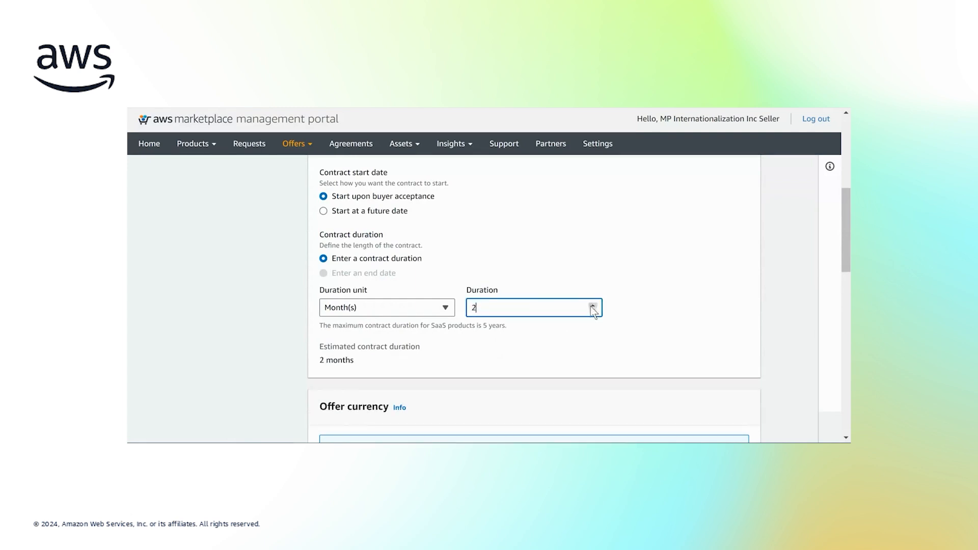
scroll(down, 3)
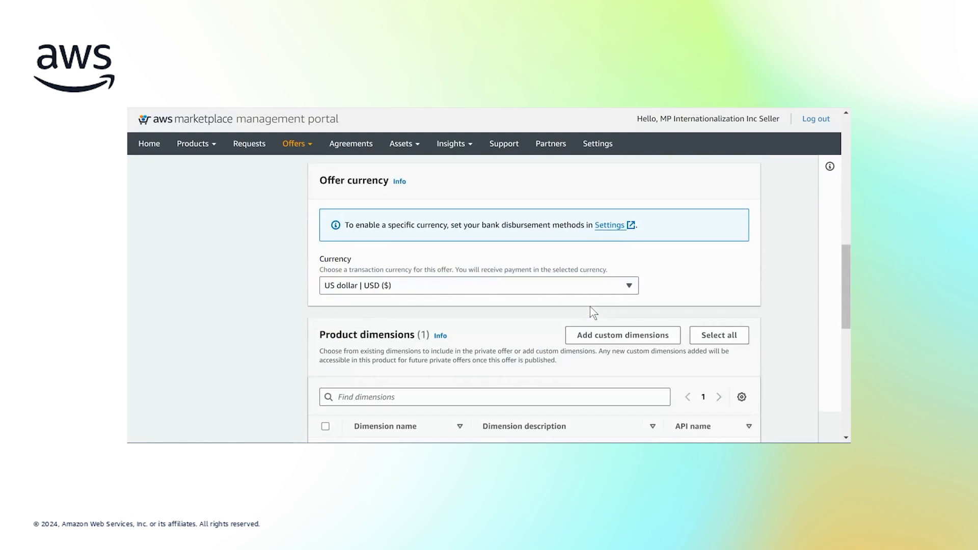
mouse_move(682, 204)
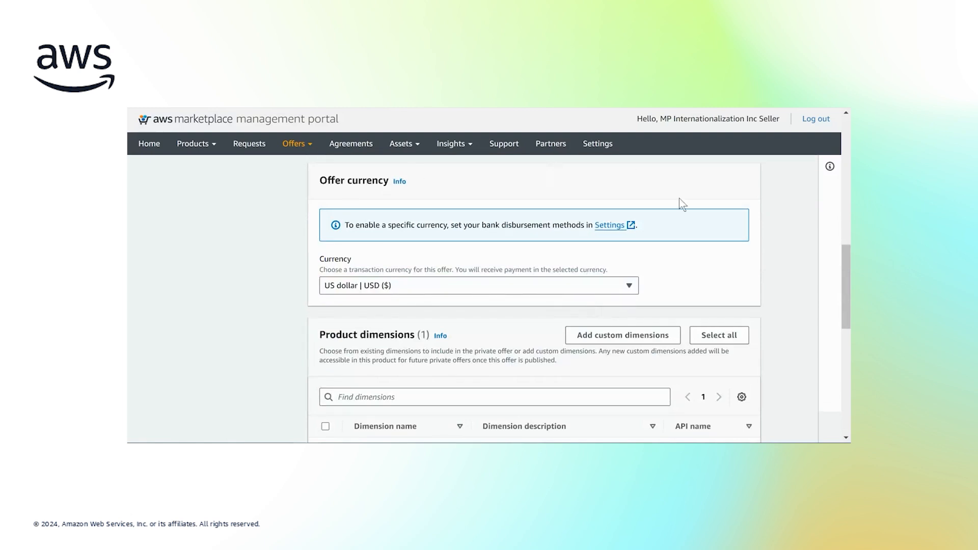
mouse_move(602, 293)
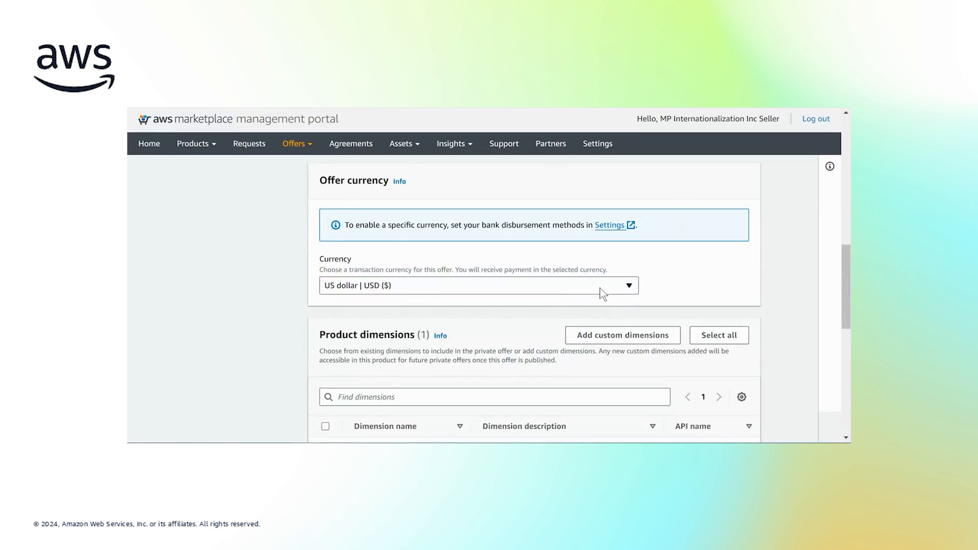
- Change the offer currency from US dollar to Euro | EUR (€)
click(478, 285)
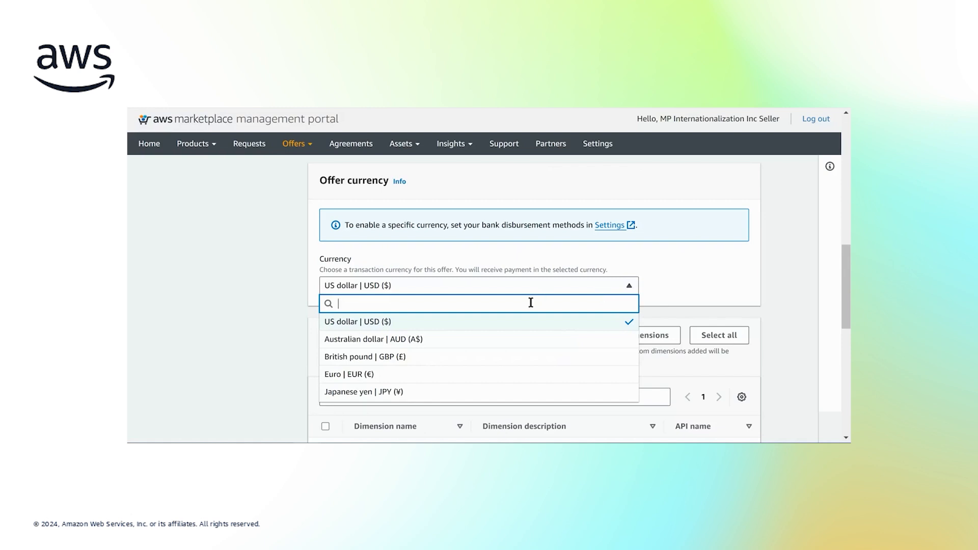
mouse_move(359, 374)
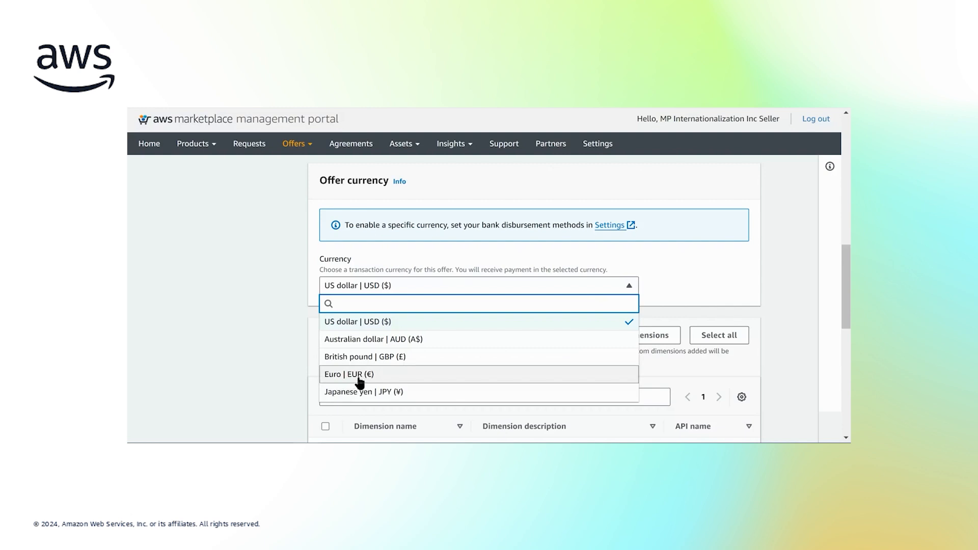
click(349, 374)
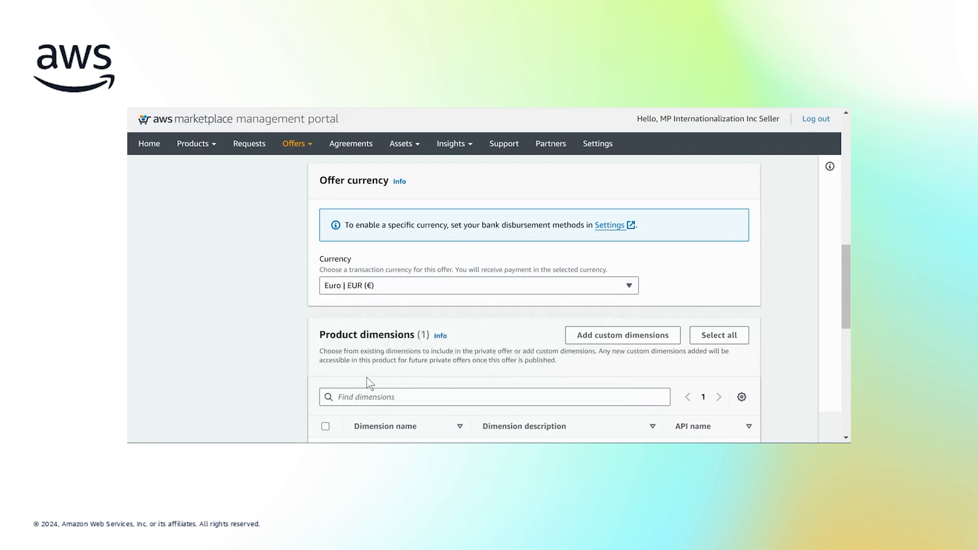
scroll(down, 3)
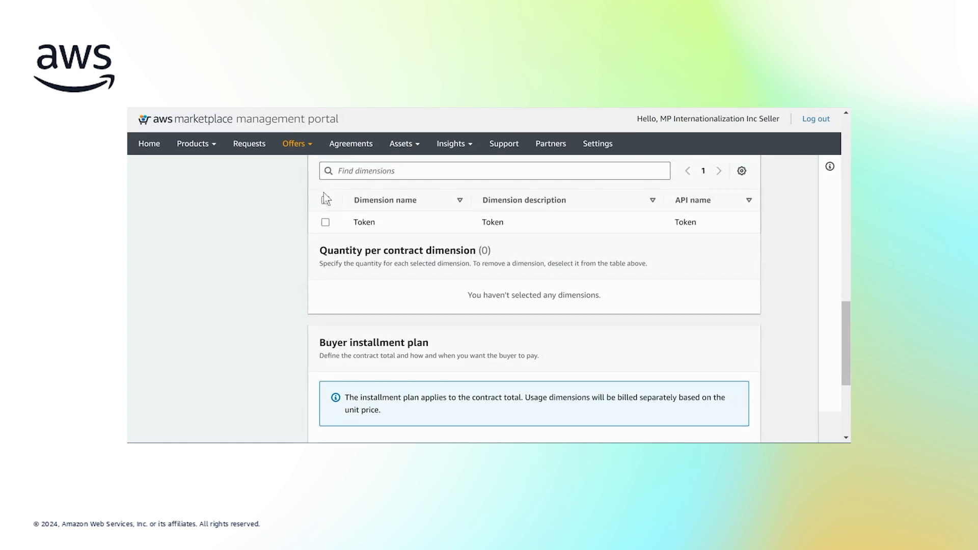
- Select the Token product dimension and move to the Buyer installment plan section
click(326, 223)
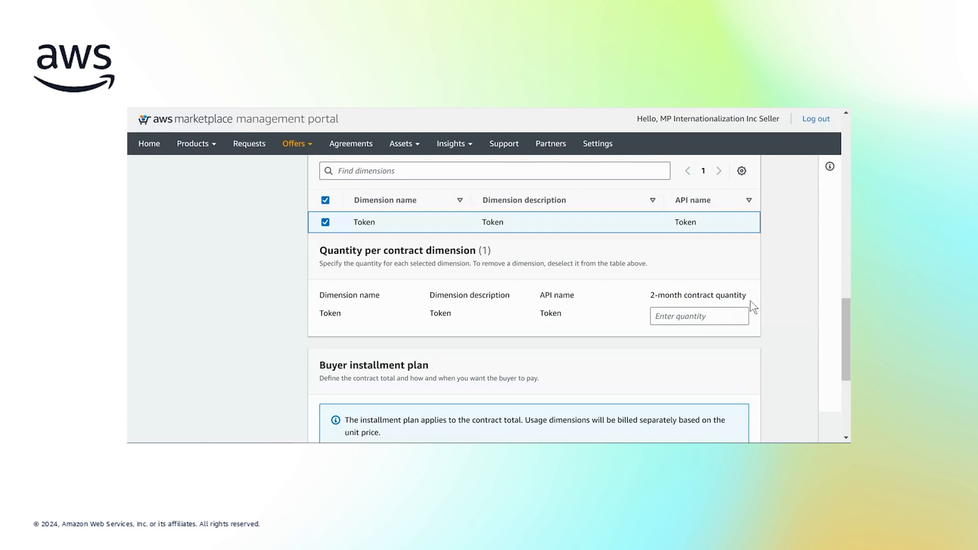
mouse_move(741, 319)
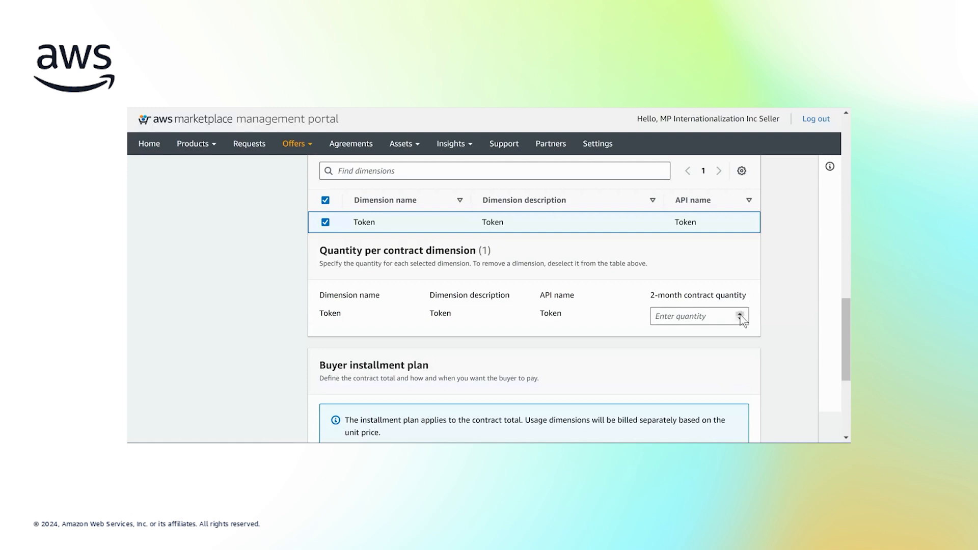
scroll(down, 3)
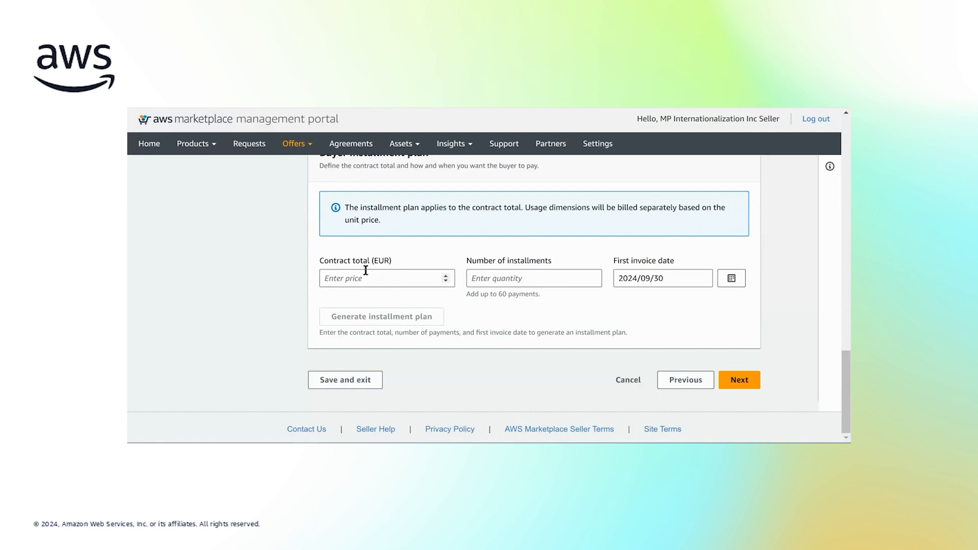
mouse_move(389, 268)
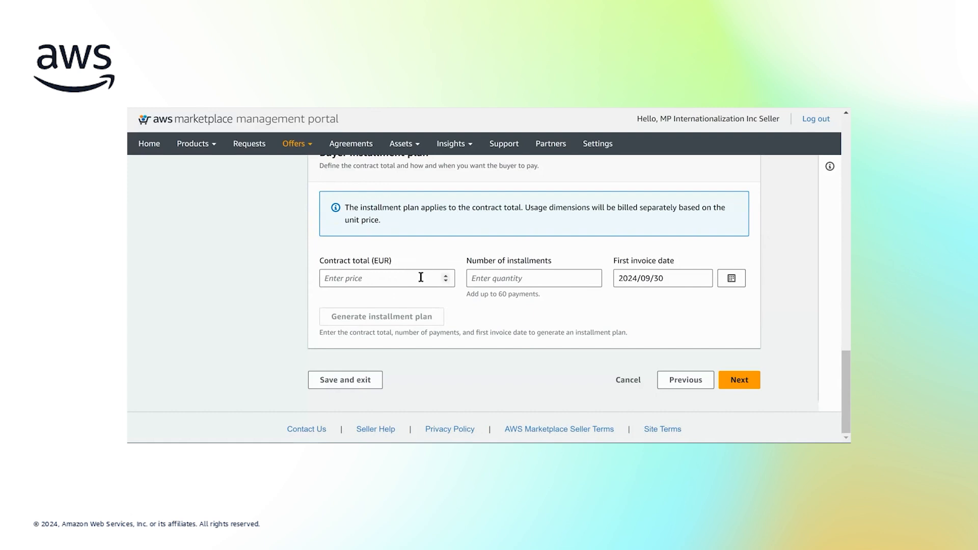
- Enter a €10,000 contract total in 2 installments and generate the installment plan
text(10000)
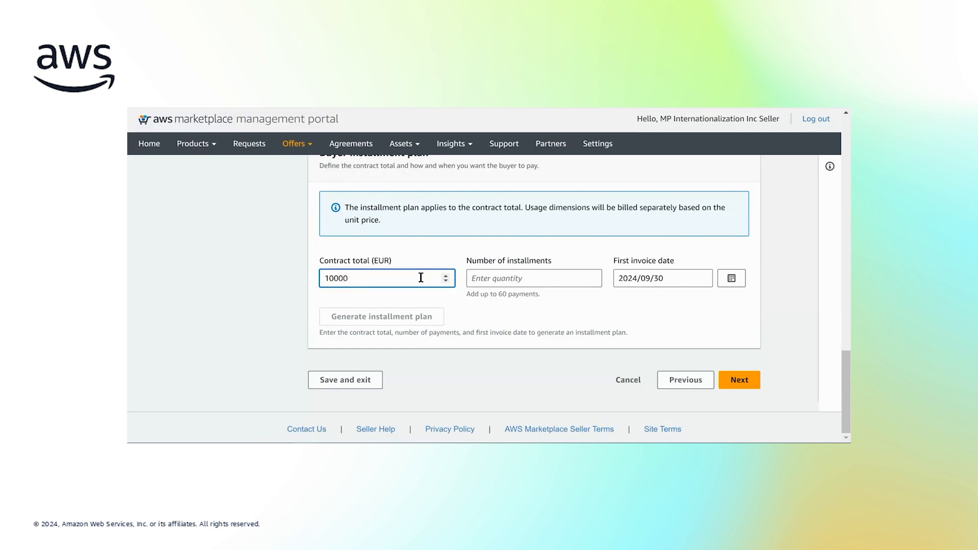
click(533, 278)
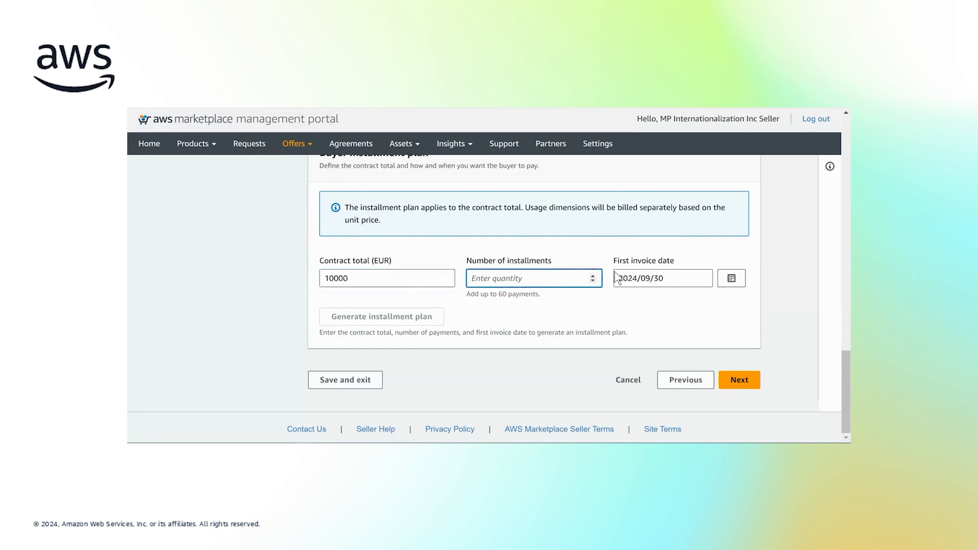
text(1)
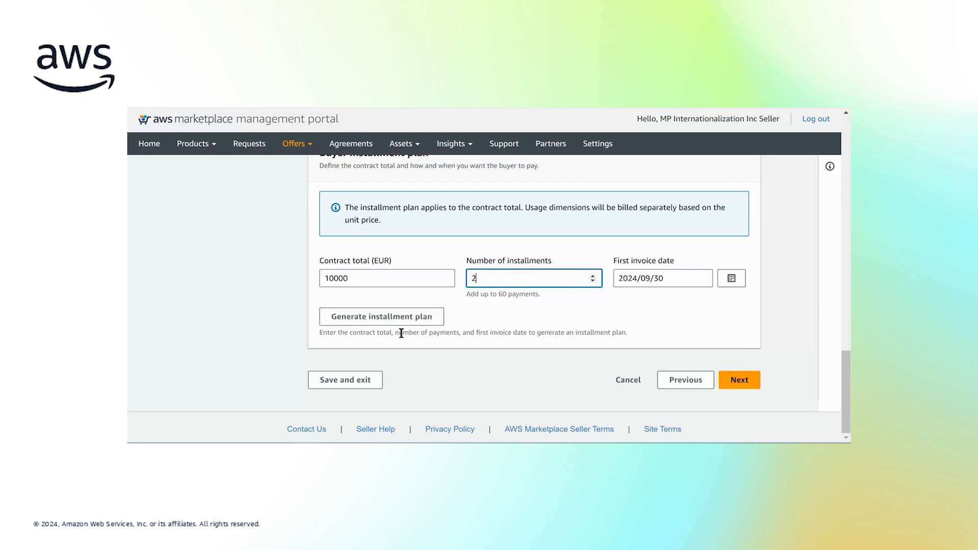
click(383, 316)
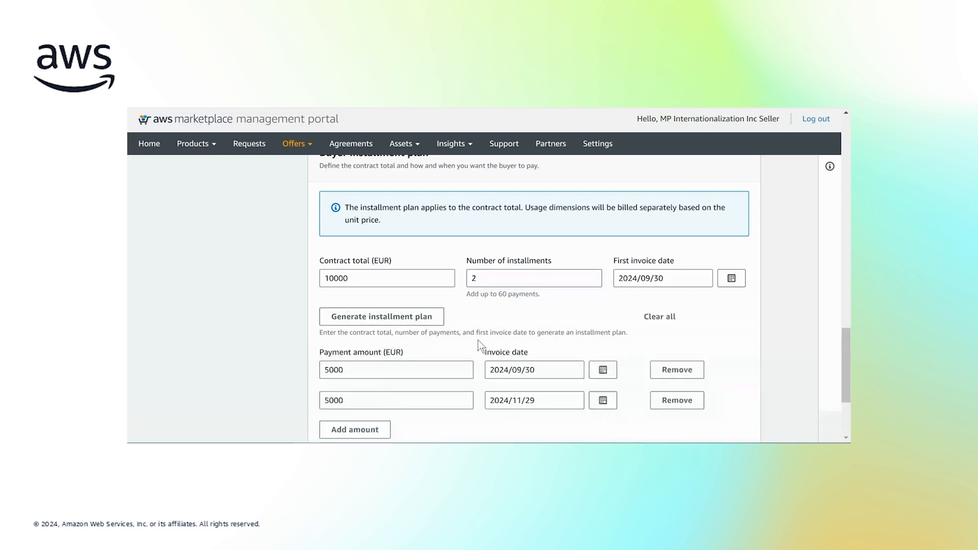
scroll(down, 3)
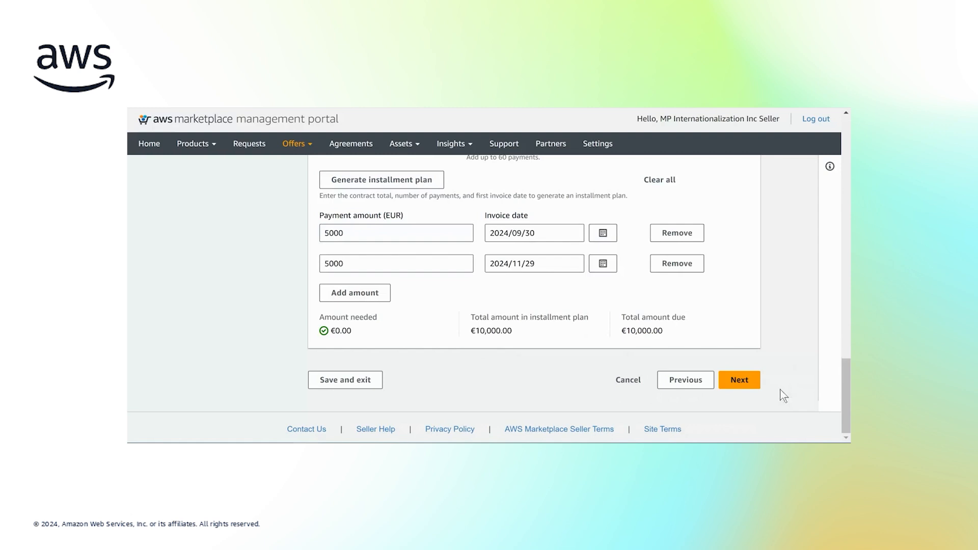
mouse_move(532, 321)
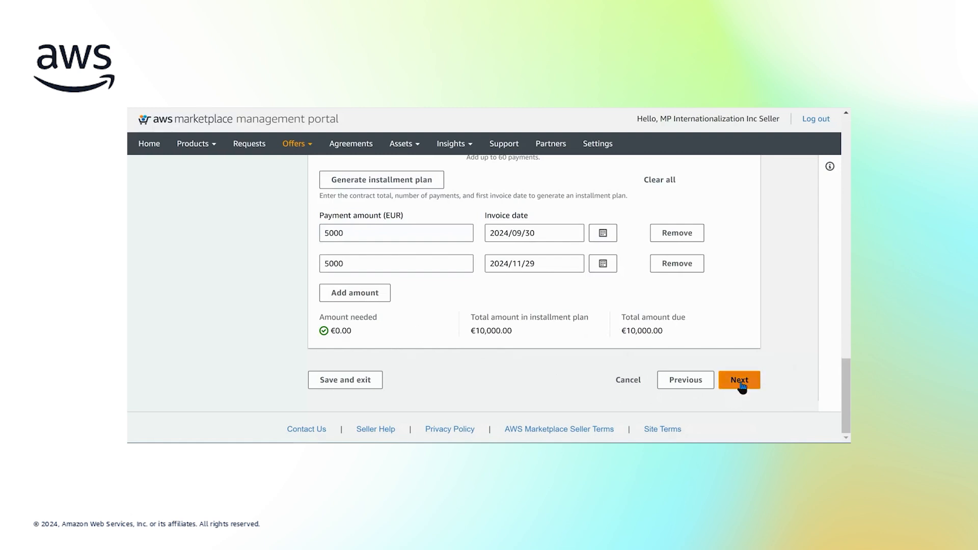
- Advance through Add buyers and Legal terms with defaults to reach Review and create
click(739, 380)
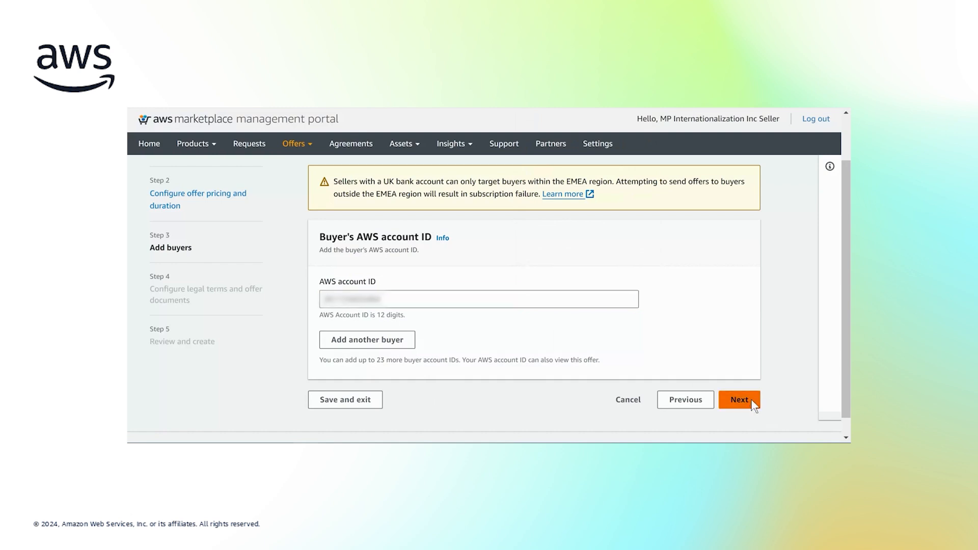
click(739, 400)
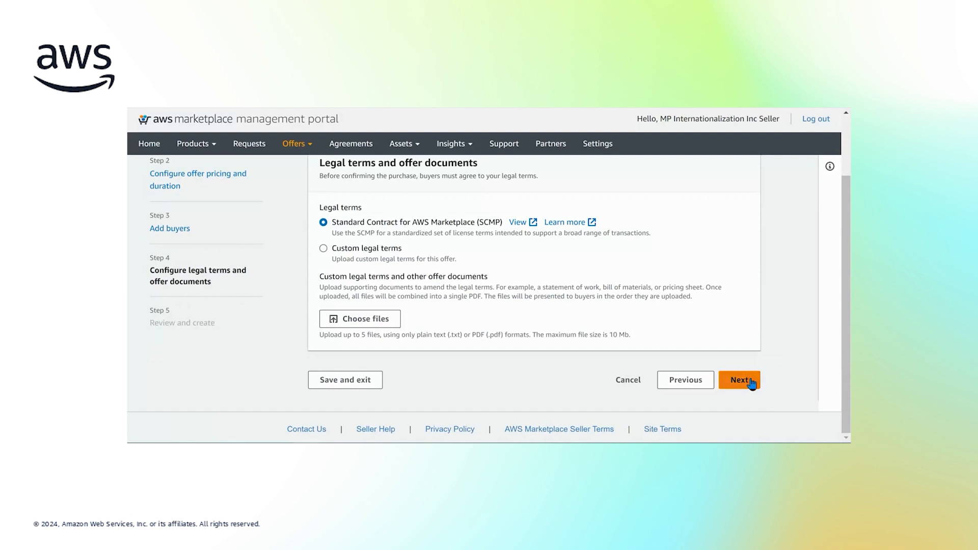
click(740, 380)
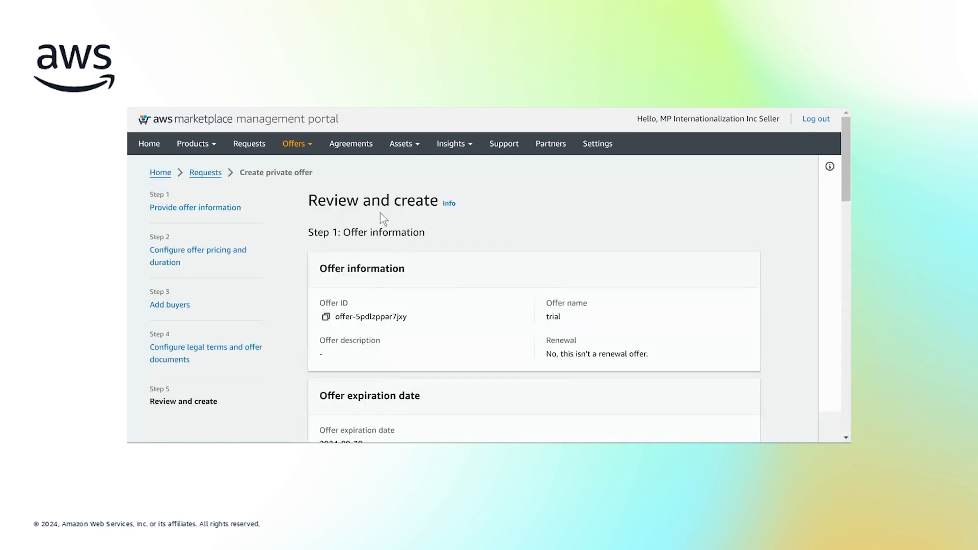
- Scroll the review page past the €10,000 two-installment plan and buyer account to the legal terms
scroll(down, 3)
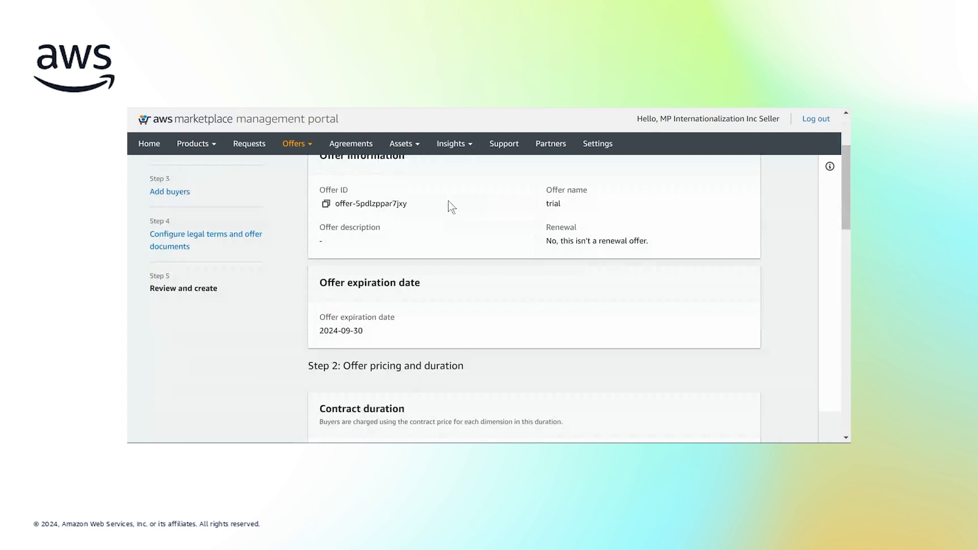
scroll(down, 3)
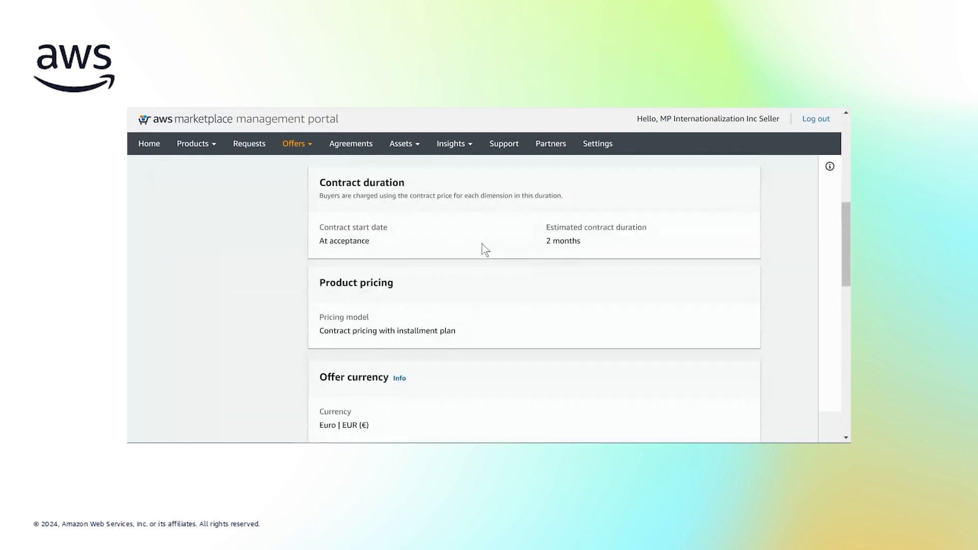
scroll(down, 3)
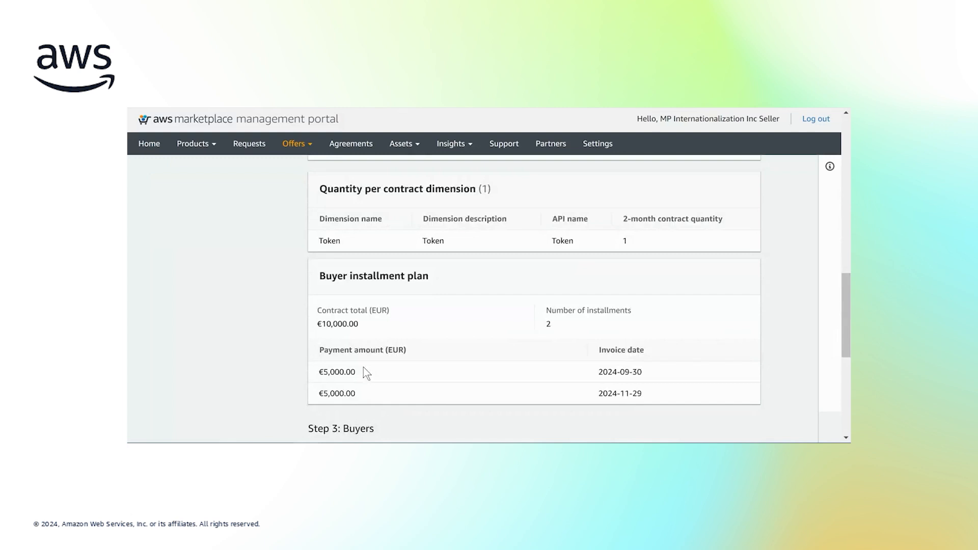
mouse_move(367, 352)
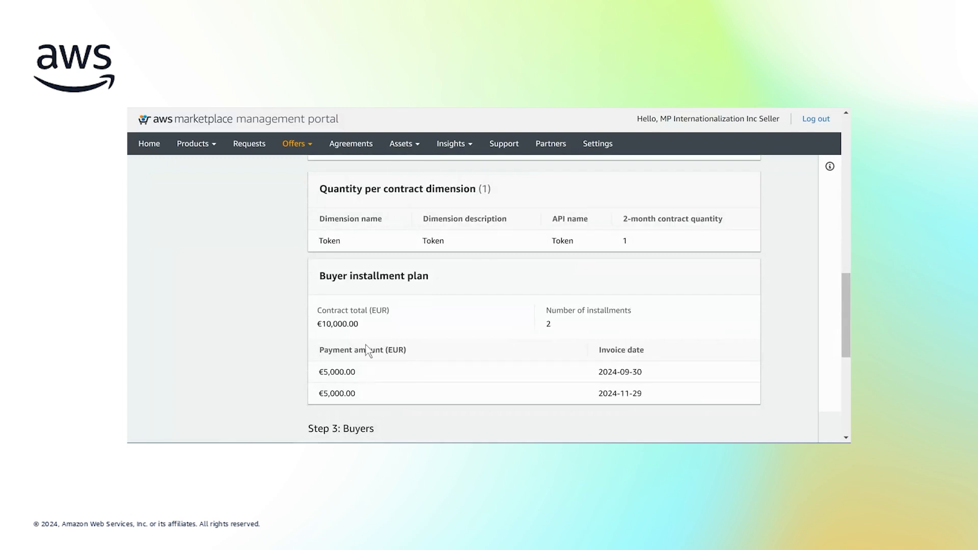
mouse_move(355, 371)
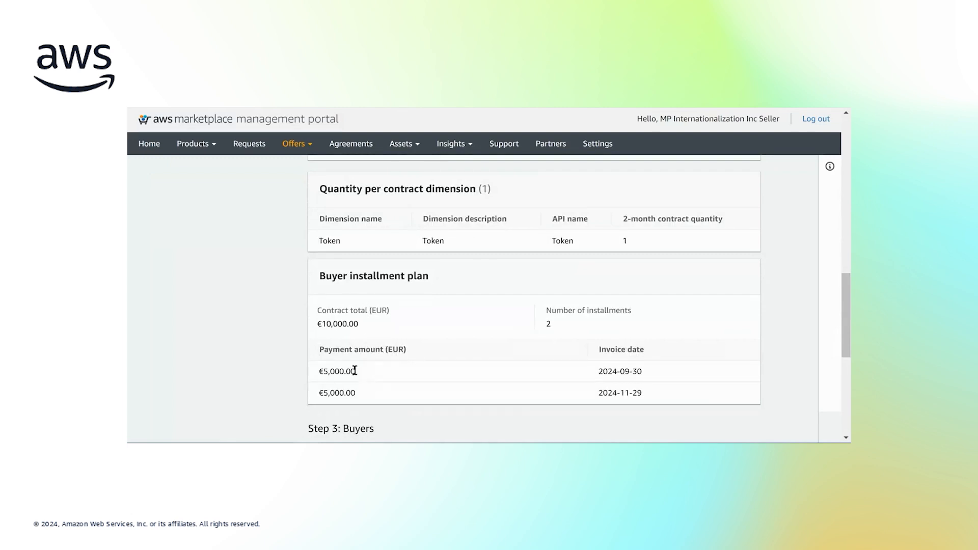
scroll(down, 3)
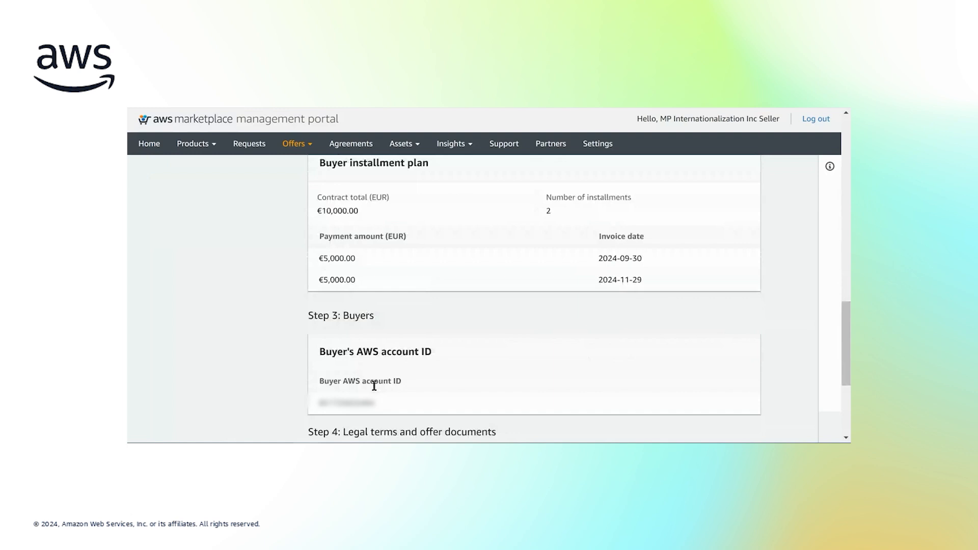
scroll(down, 3)
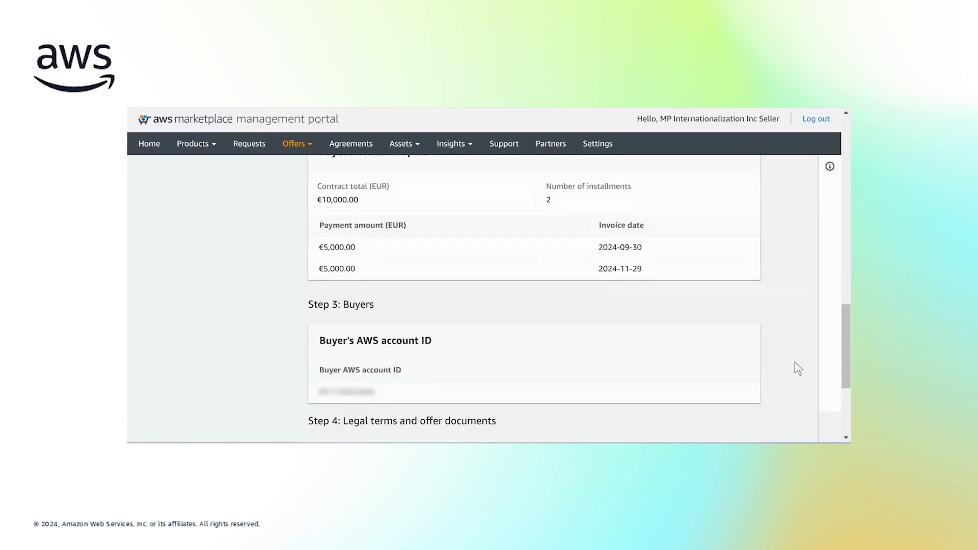
scroll(down, 3)
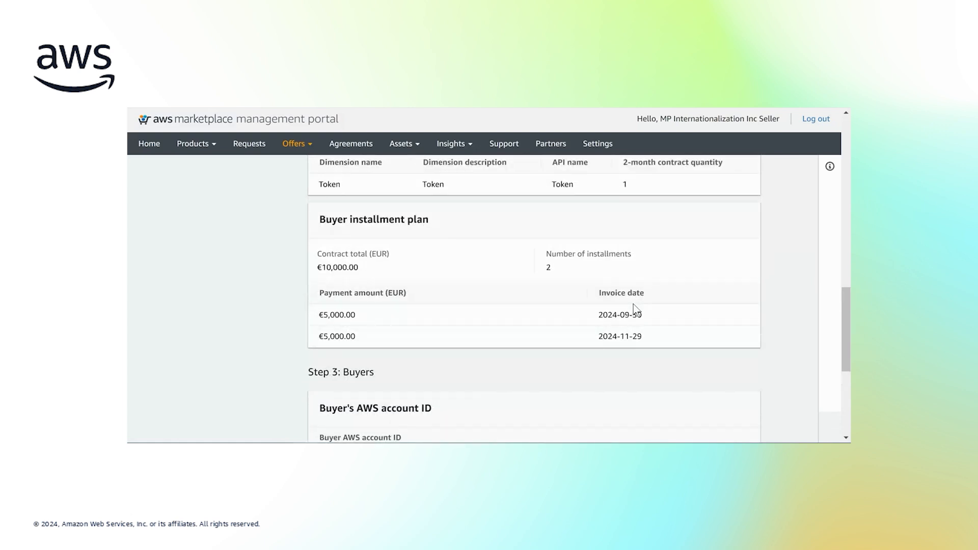
scroll(down, 3)
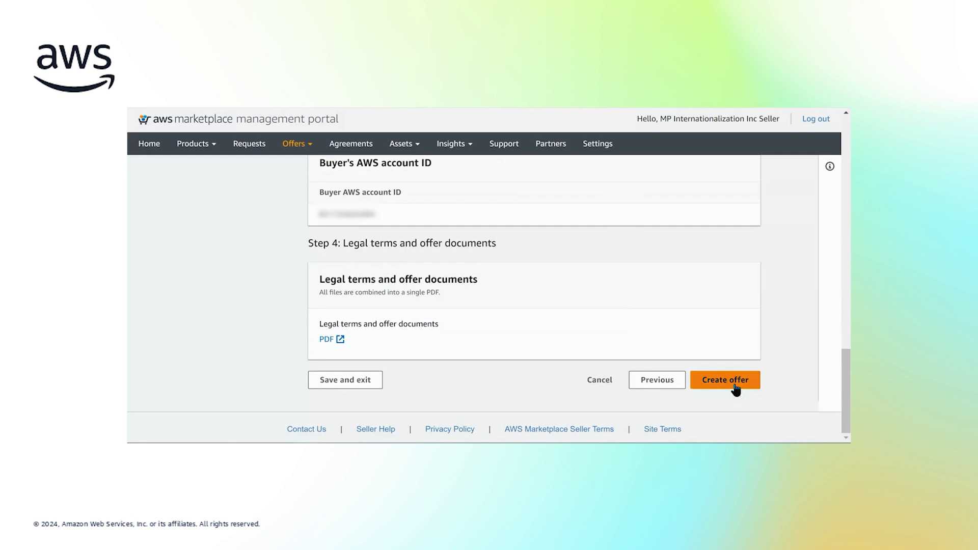
- Create the offer and land on the Offers page with the request-in-progress notice
click(725, 380)
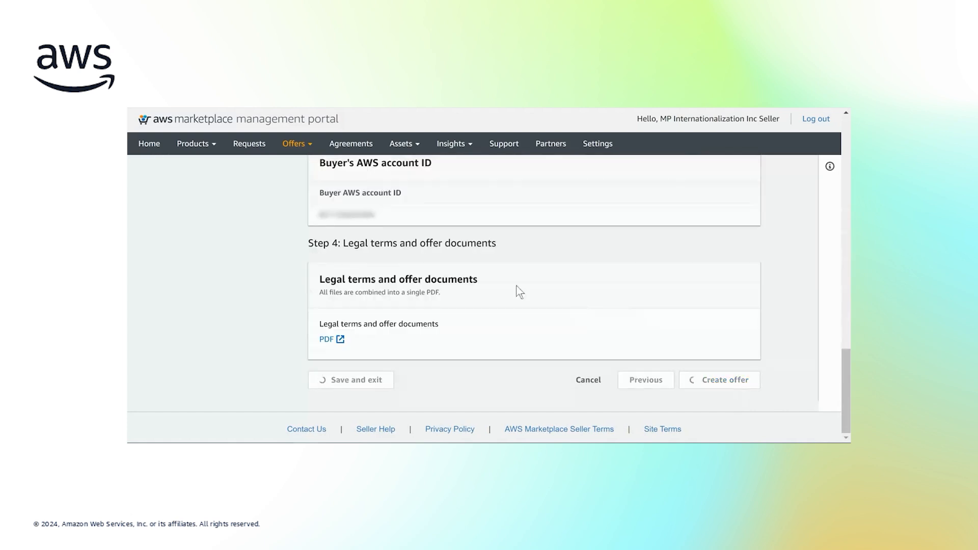
click(718, 380)
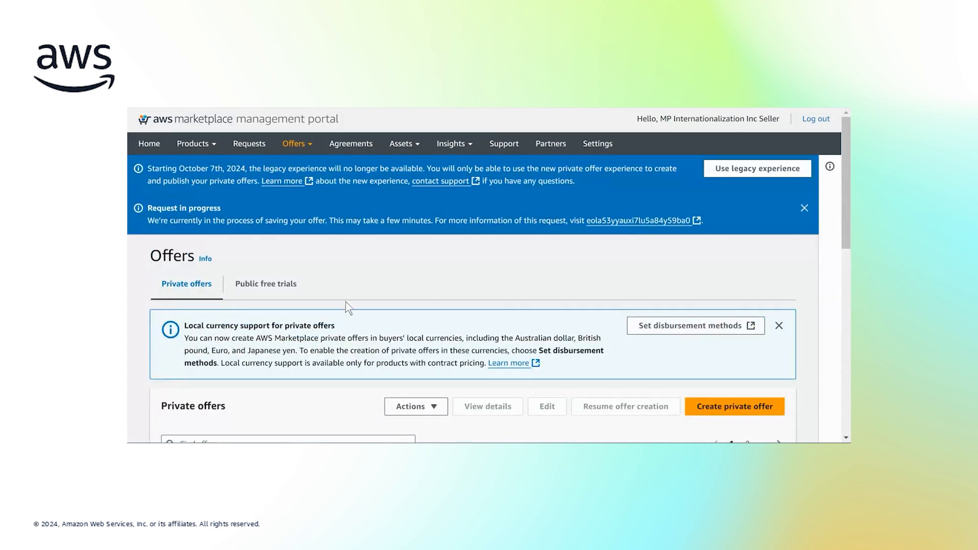
mouse_move(646, 261)
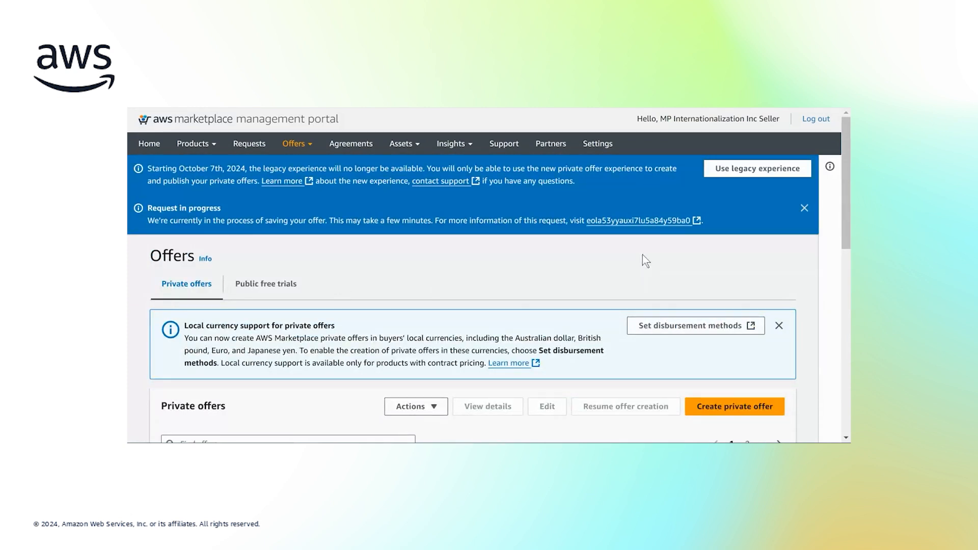
mouse_move(556, 261)
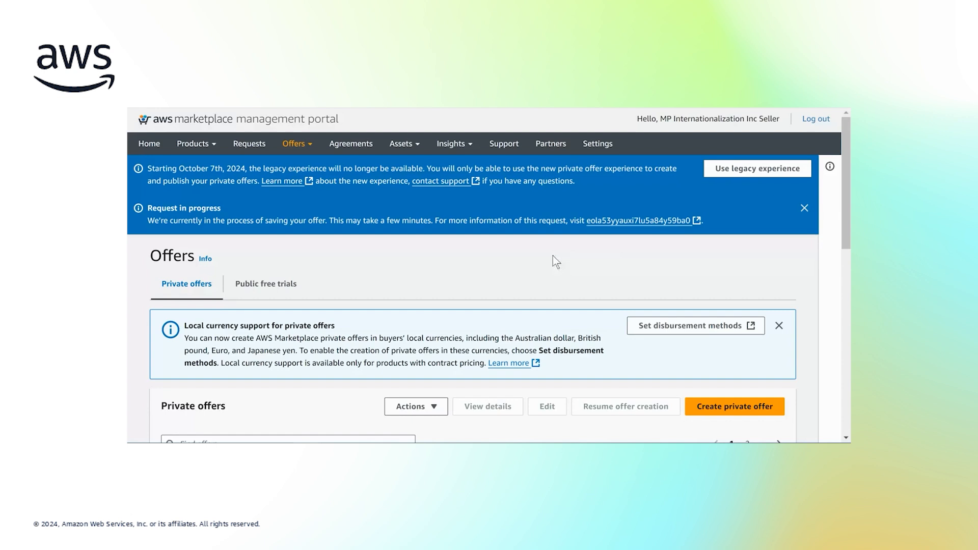
mouse_move(550, 147)
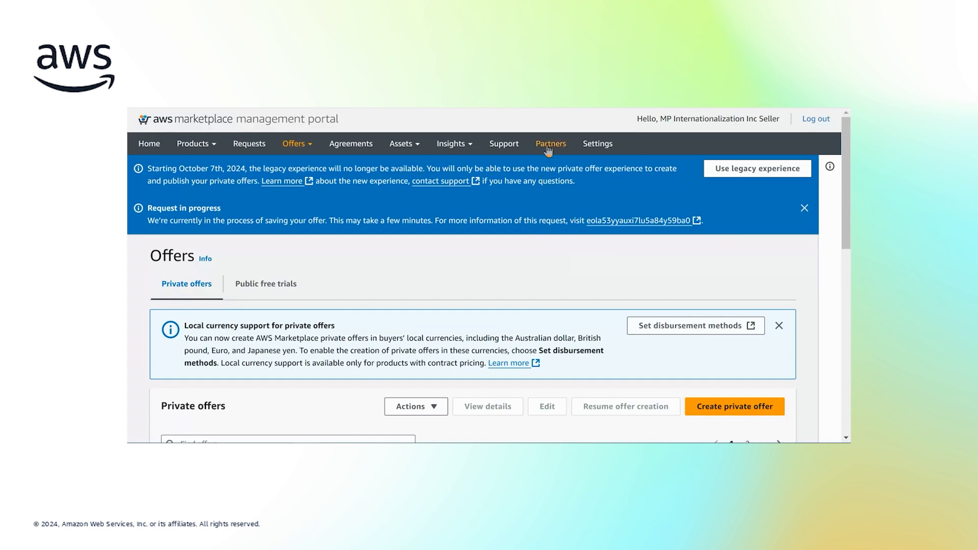
mouse_move(551, 144)
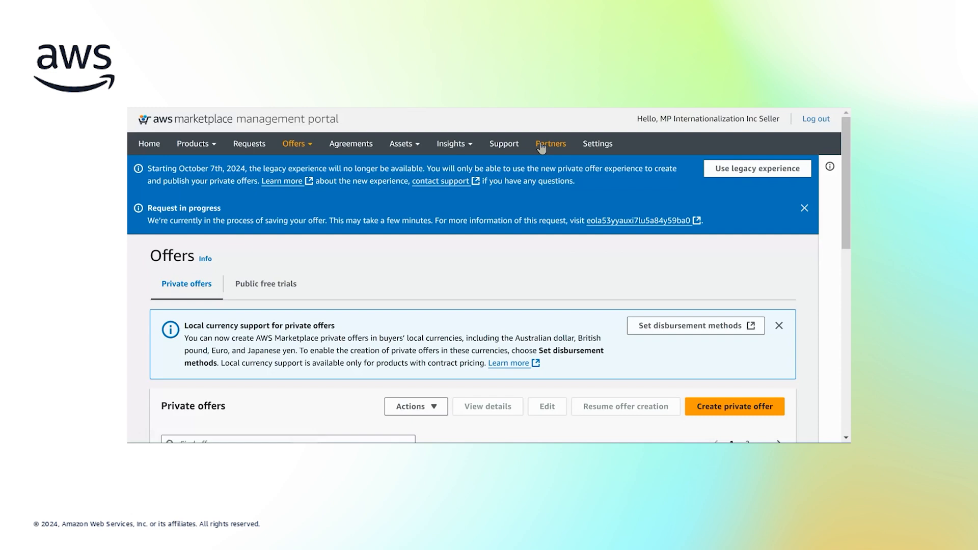
- From the Partners overview, start creating a new selling authorization
click(551, 143)
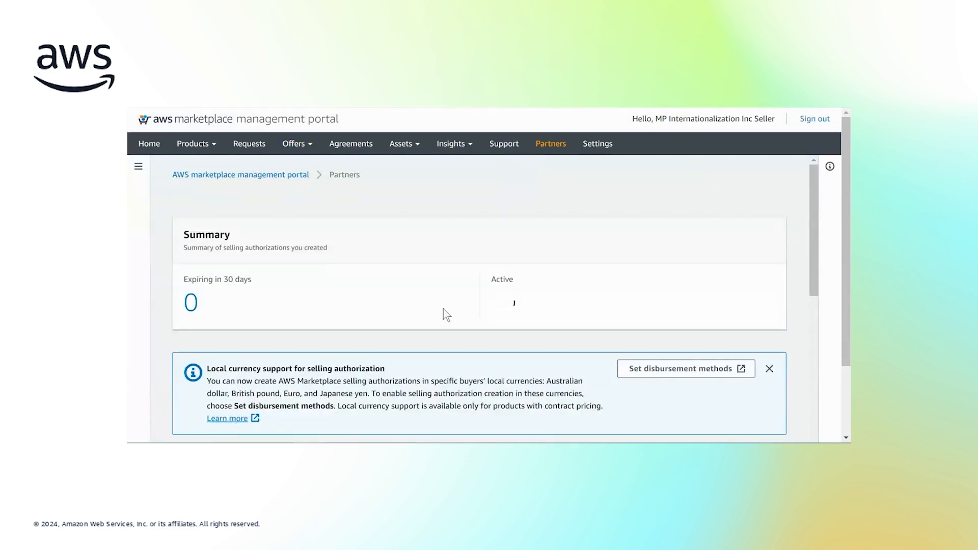
scroll(down, 3)
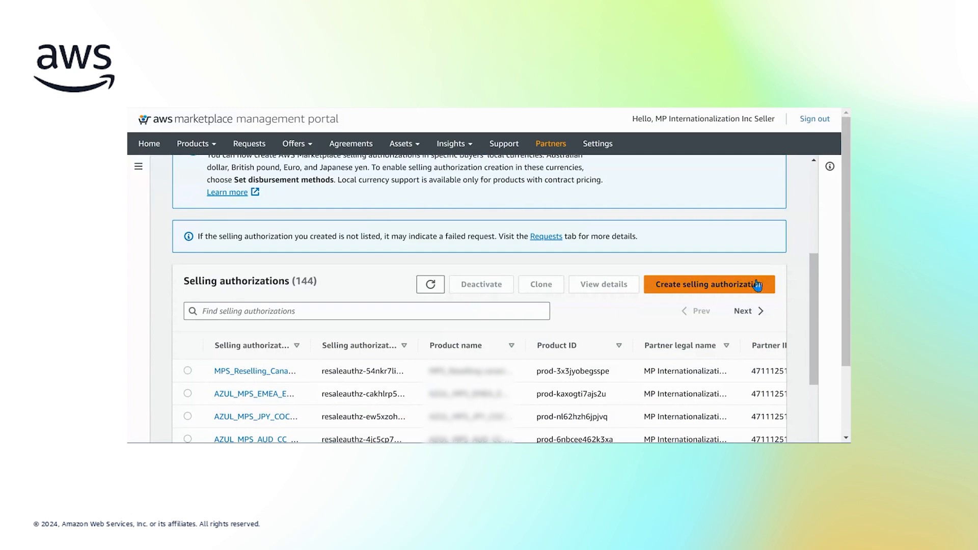
click(709, 284)
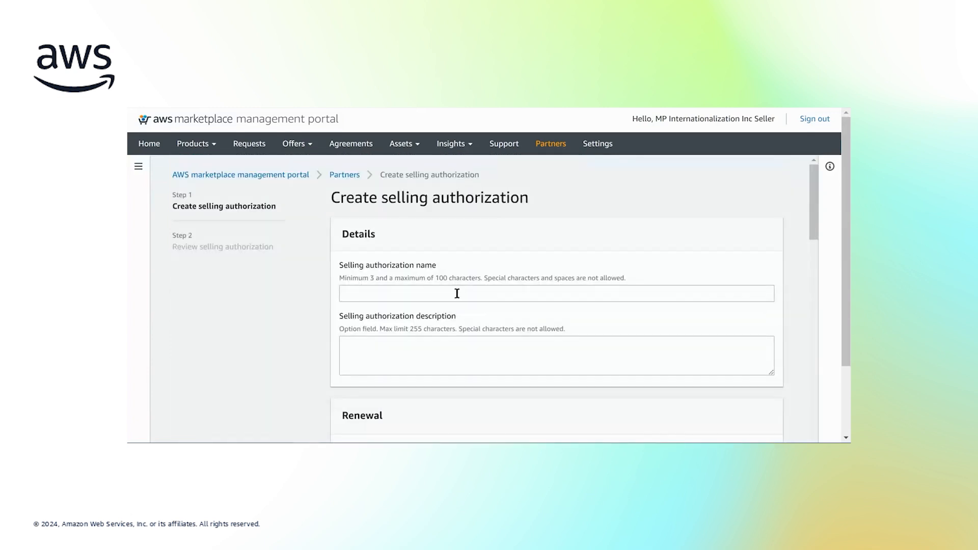
- Name the selling authorization 'abc' and begin typing its description
text(a)
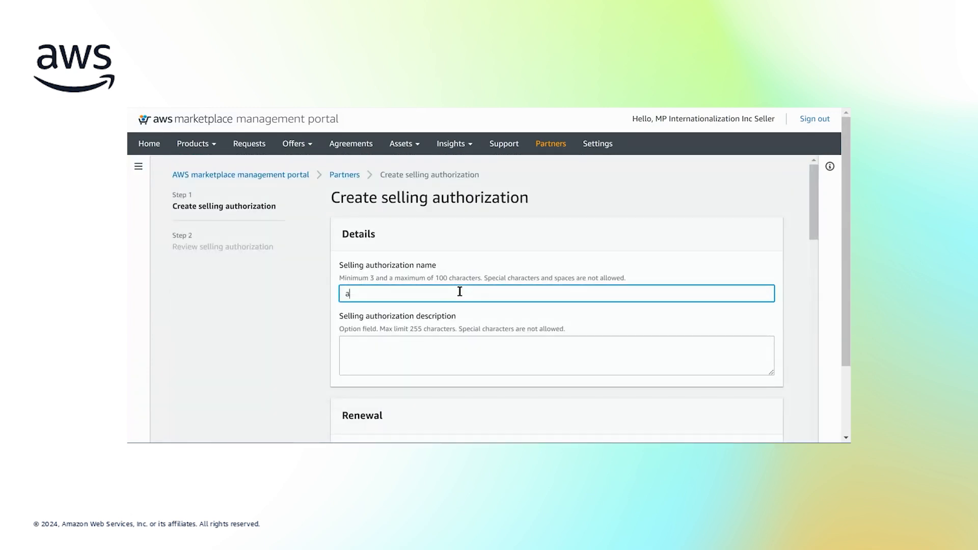
click(555, 356)
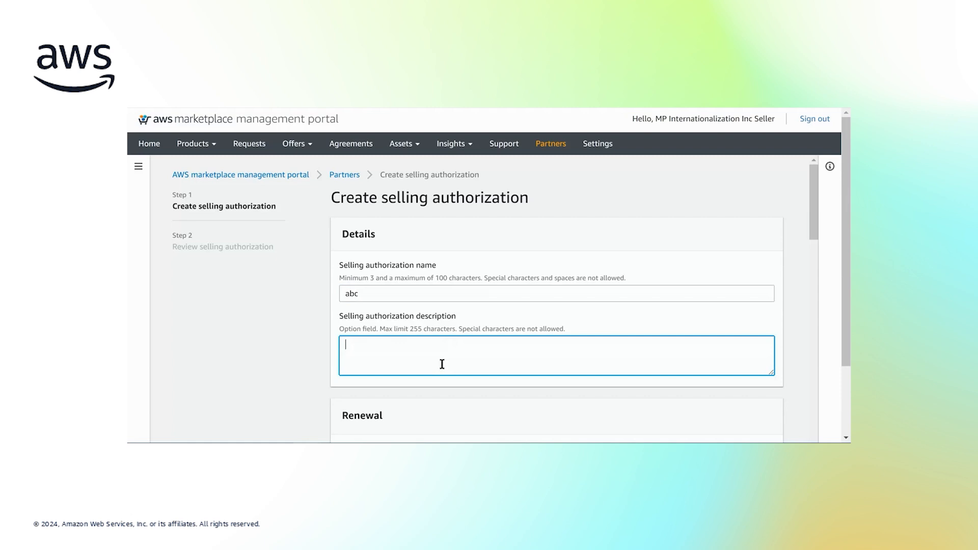
text(ac)
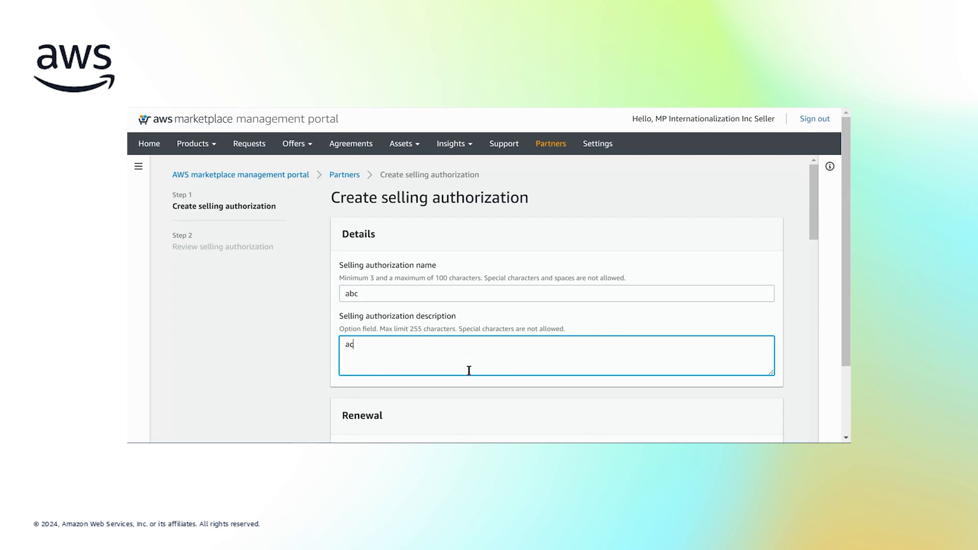
- Choose the reseller account and switch the discount type to Individual pricing
scroll(down, 3)
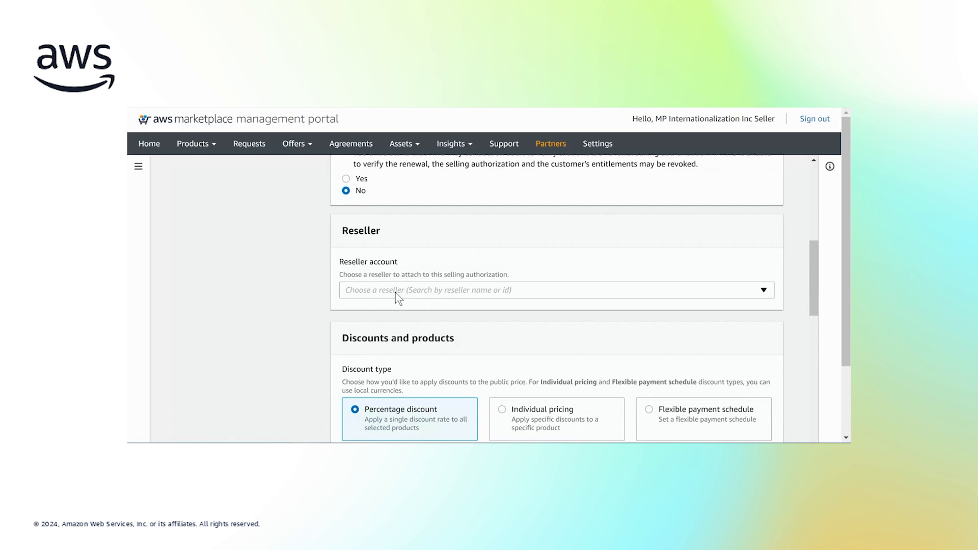
click(556, 290)
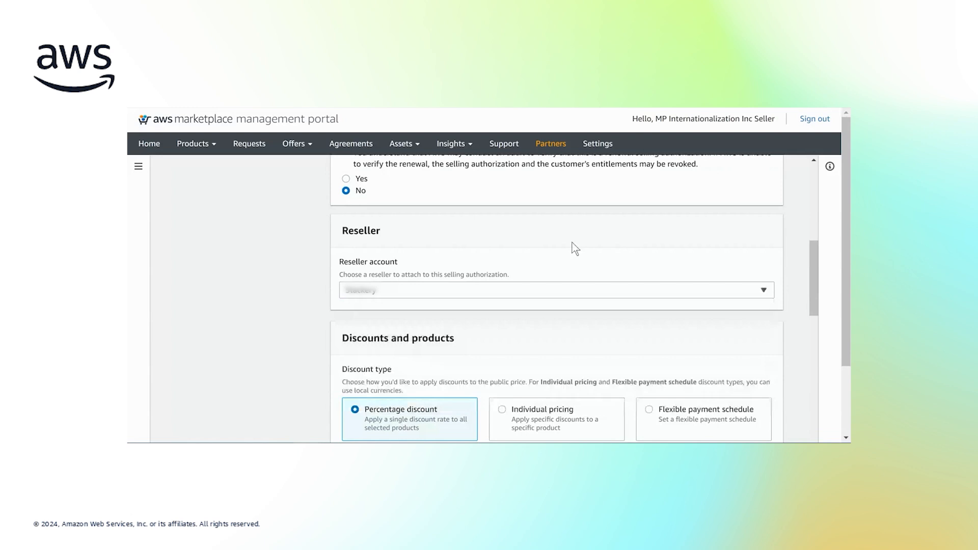
scroll(down, 3)
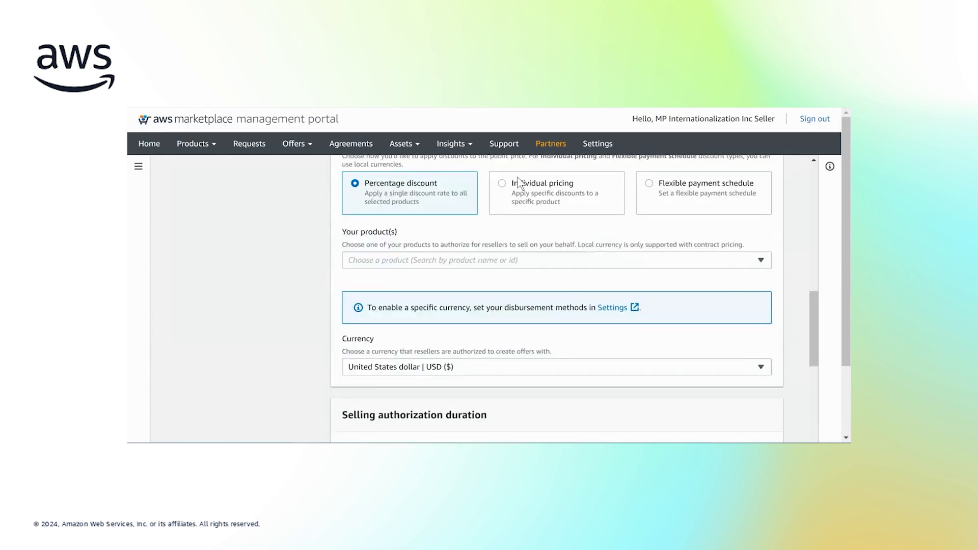
click(503, 183)
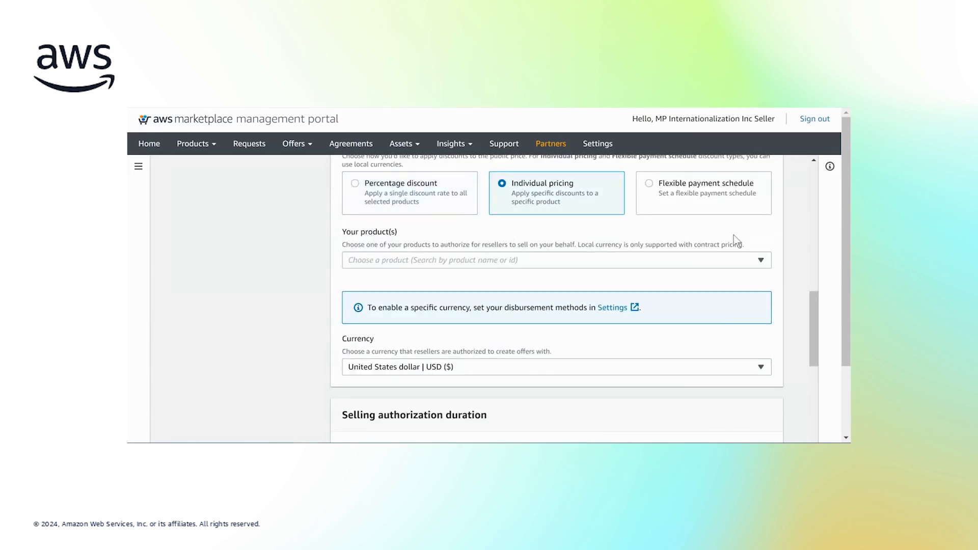
- Select the product resellers may sell under this authorization
click(556, 260)
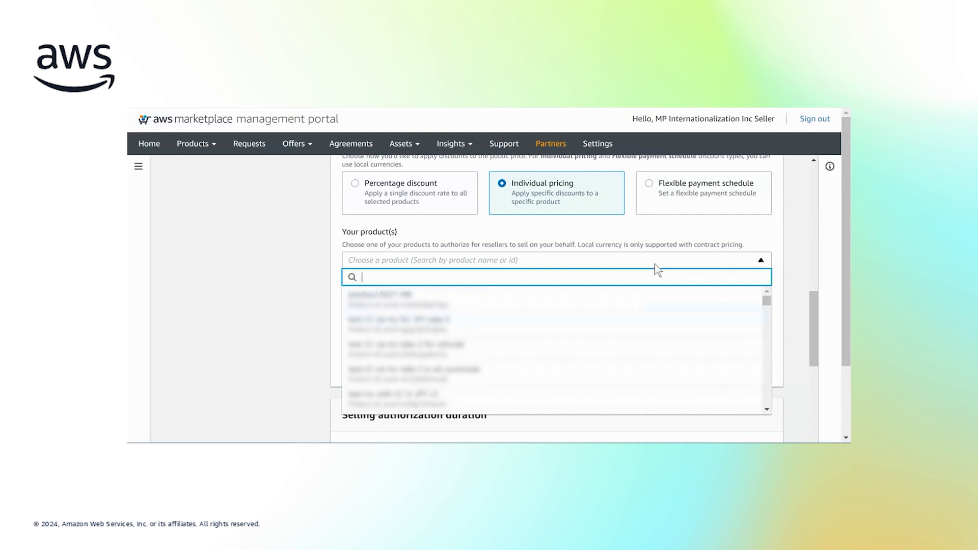
click(404, 319)
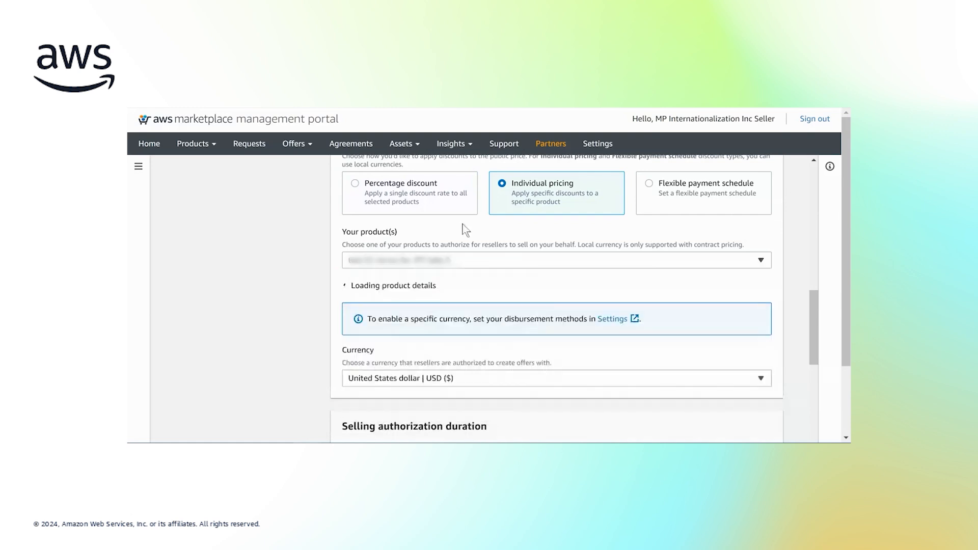
scroll(down, 3)
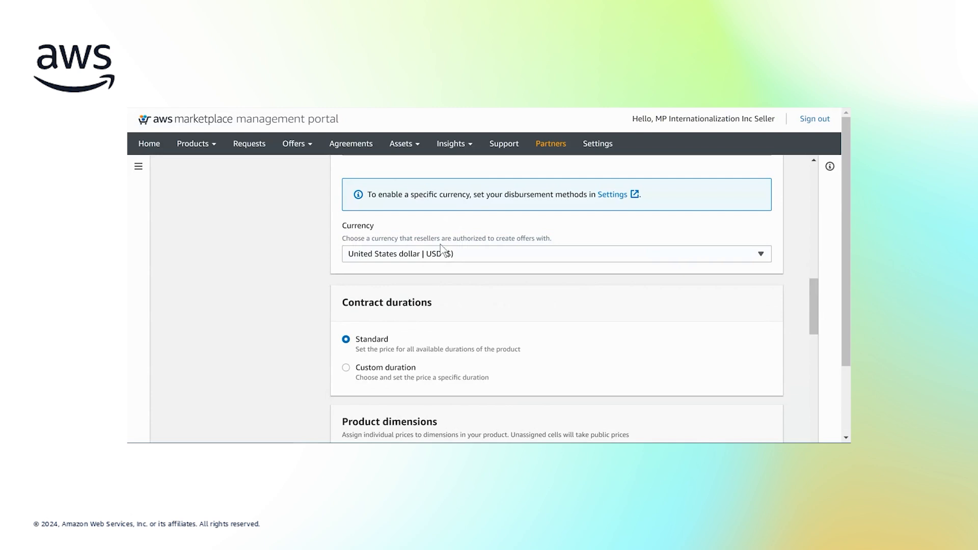
click(556, 253)
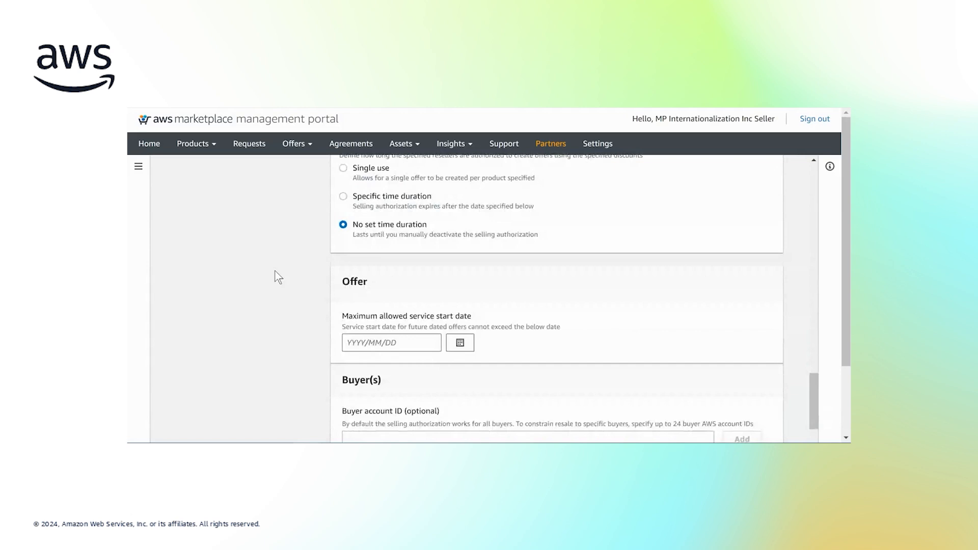
scroll(down, 3)
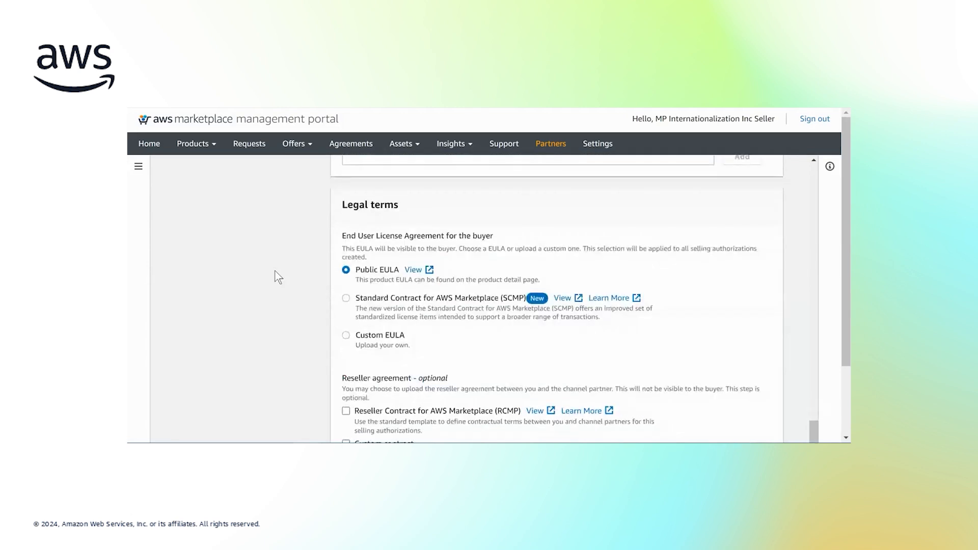
scroll(down, 3)
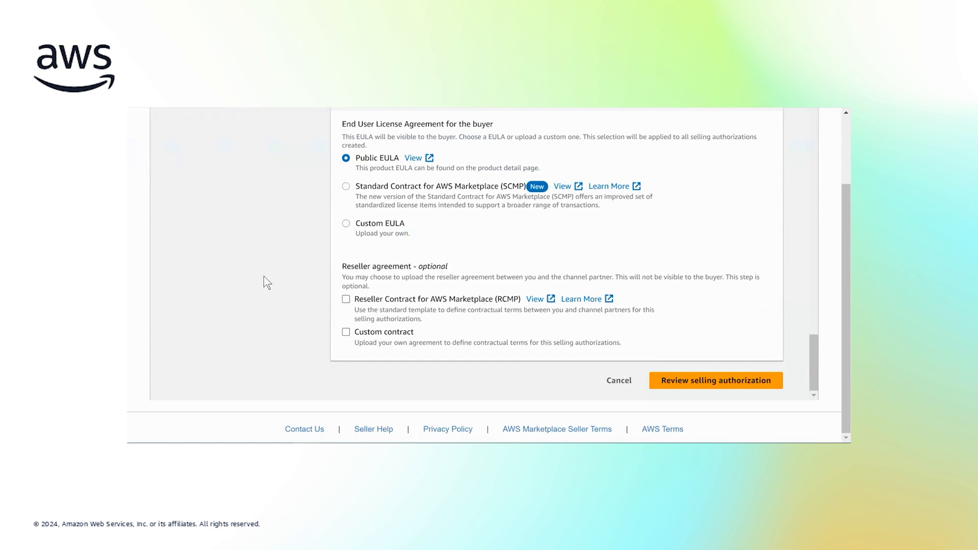
scroll(up, 3)
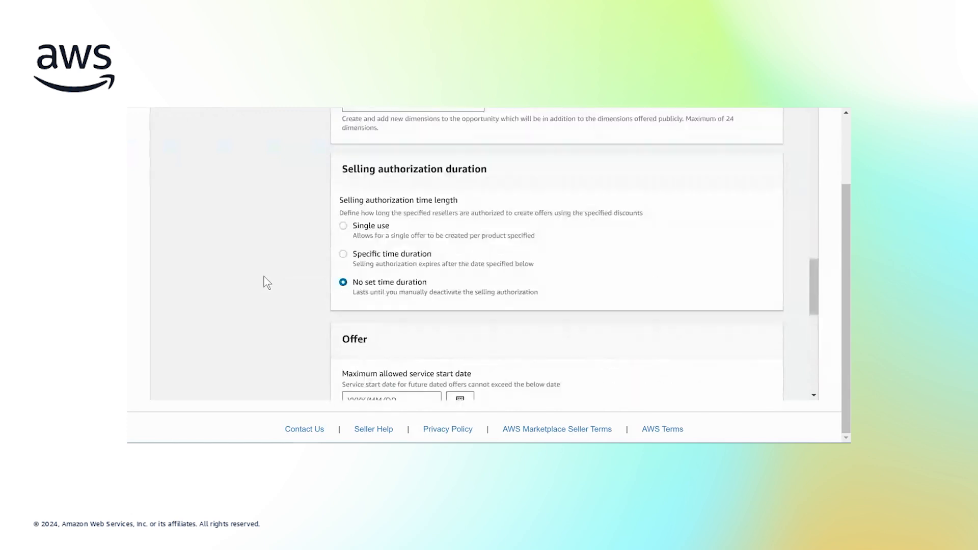